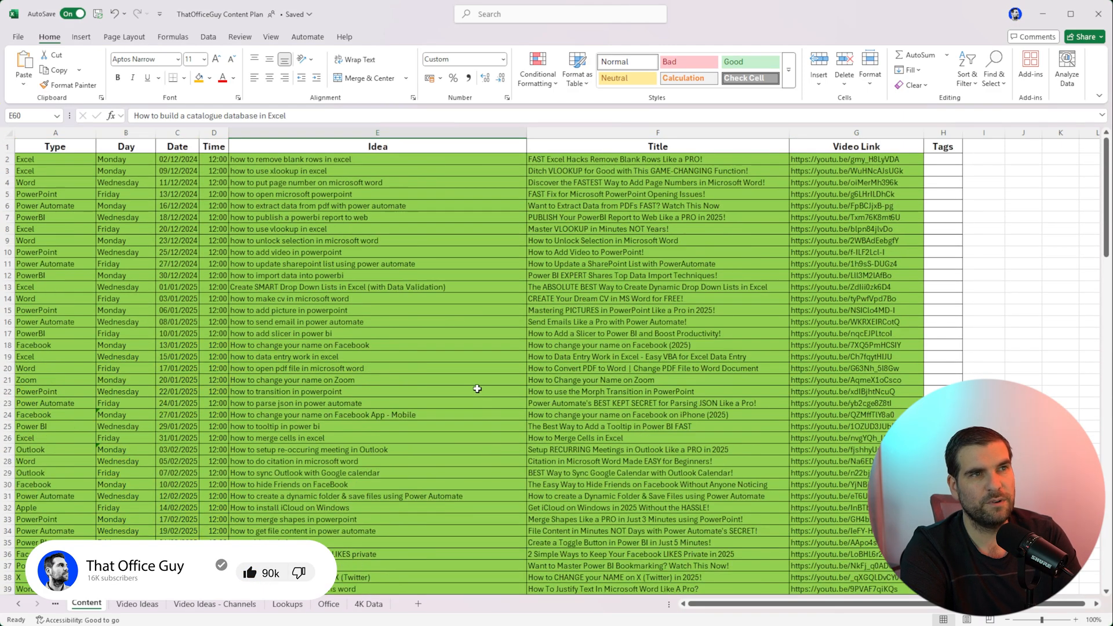
mouse_move(577, 297)
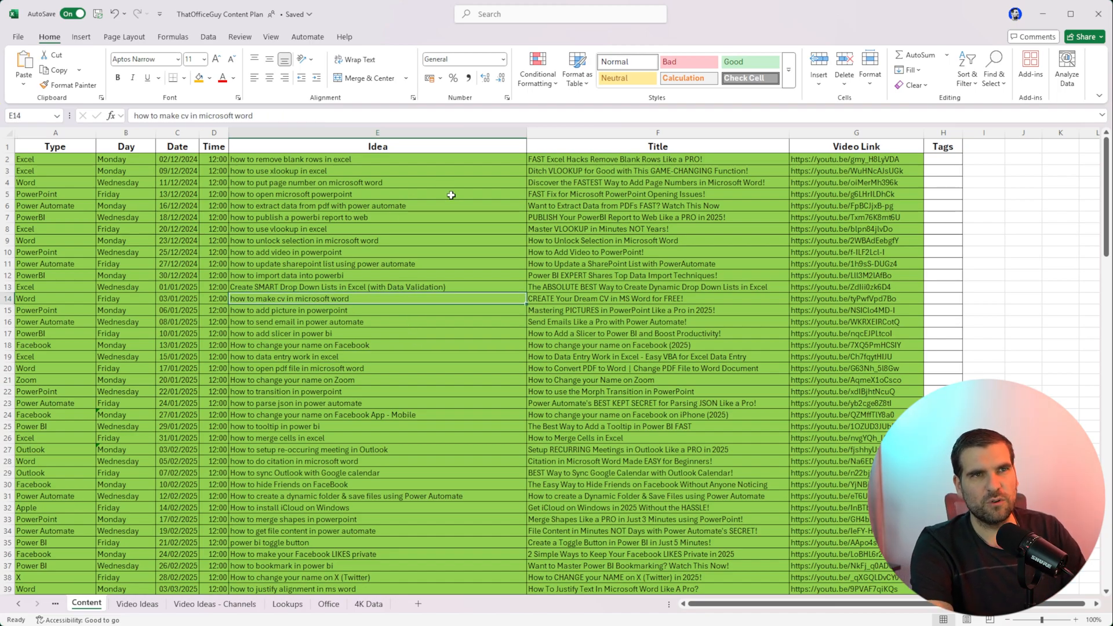
mouse_move(443, 213)
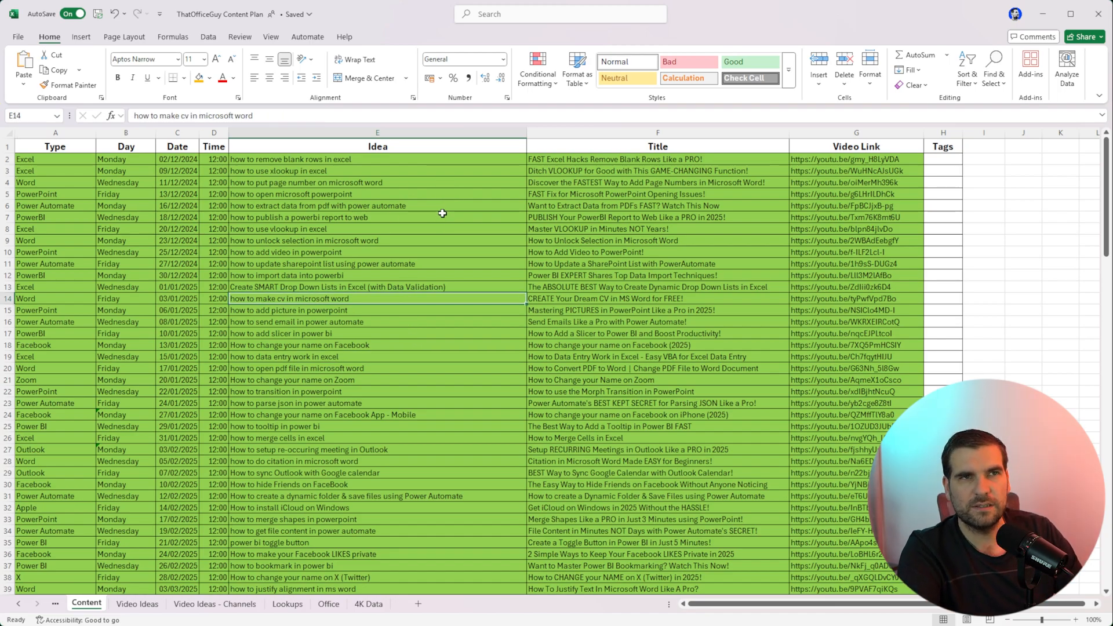
mouse_move(438, 220)
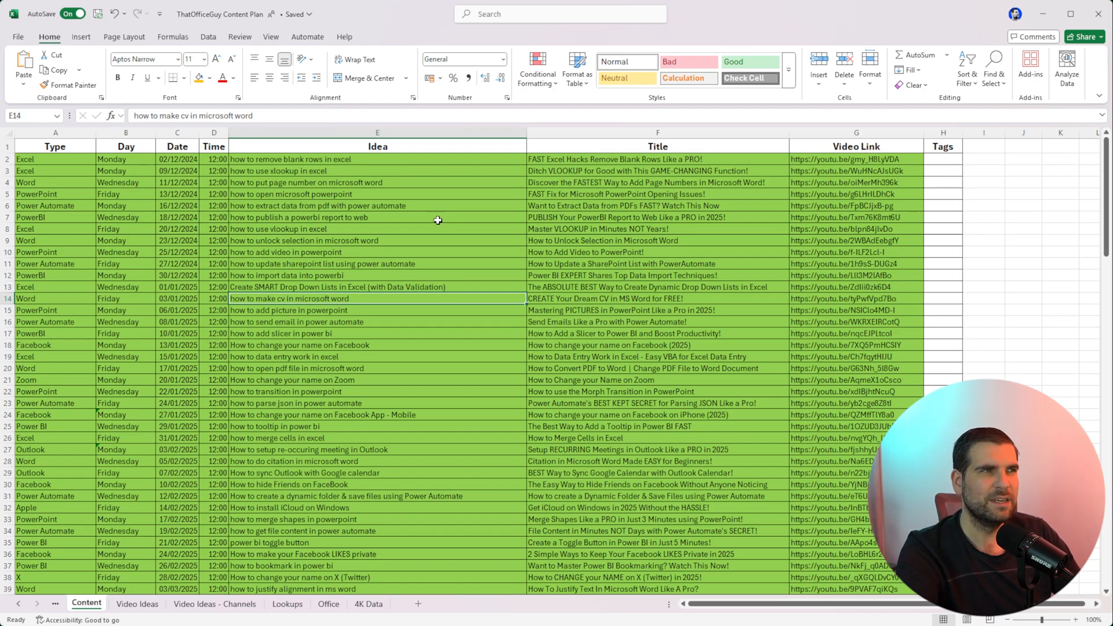
Review the plan's day, date, time, idea, title and type entries in the top rows
drag(55, 159, 55, 182)
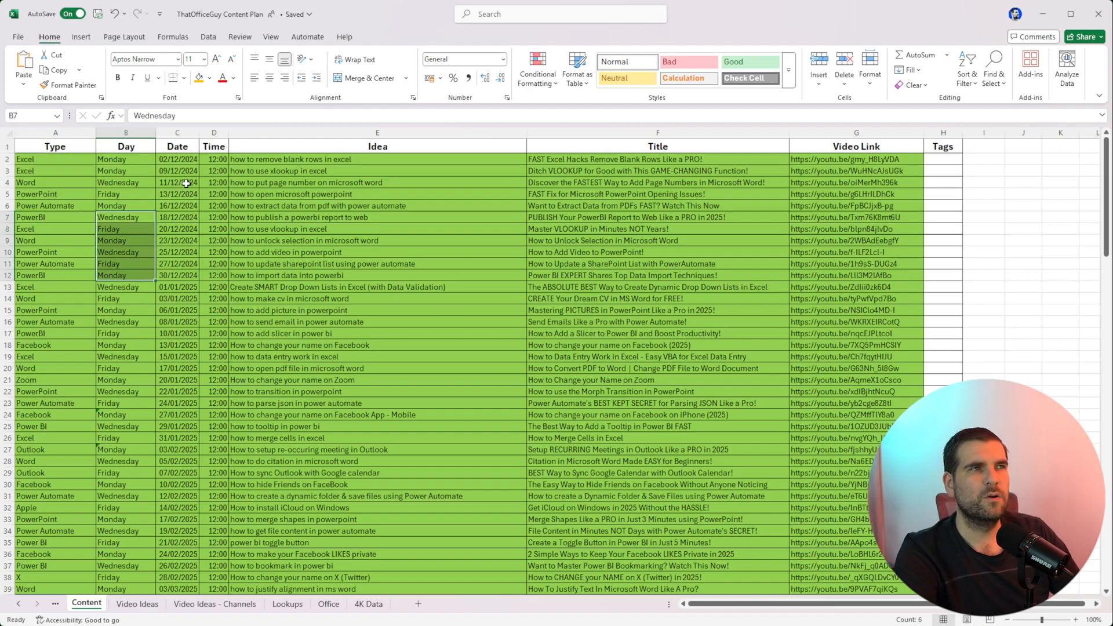
click(176, 184)
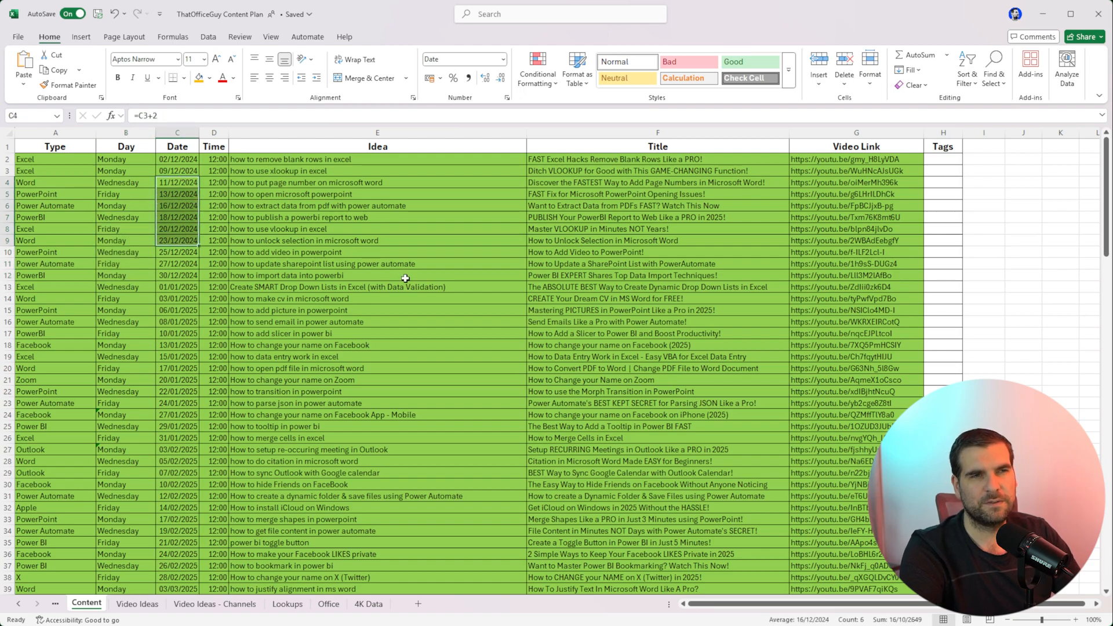
click(377, 287)
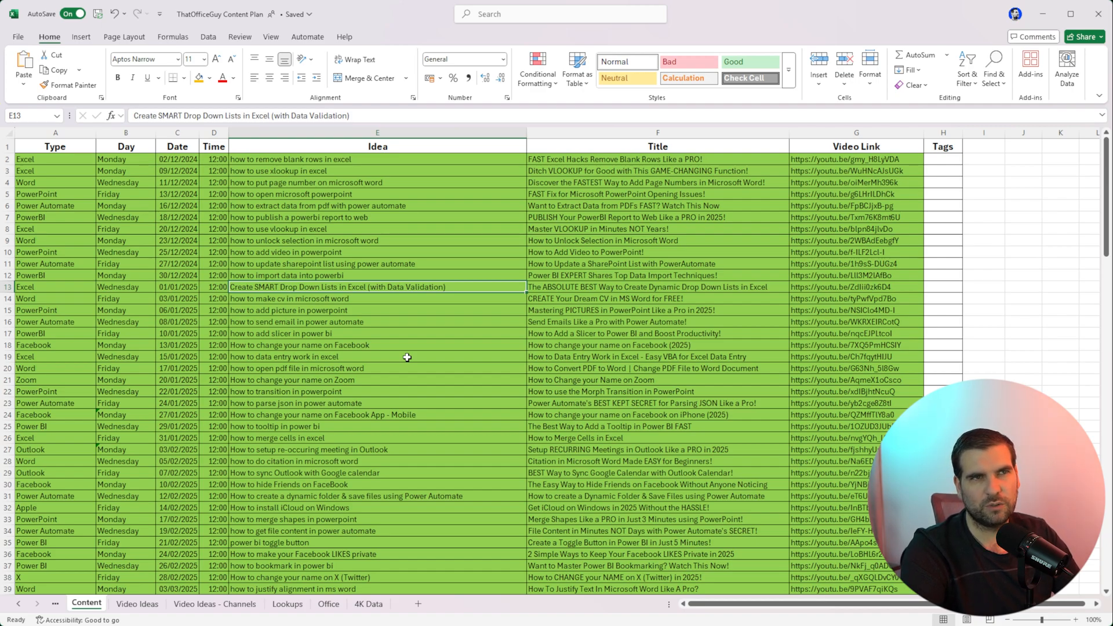
click(656, 240)
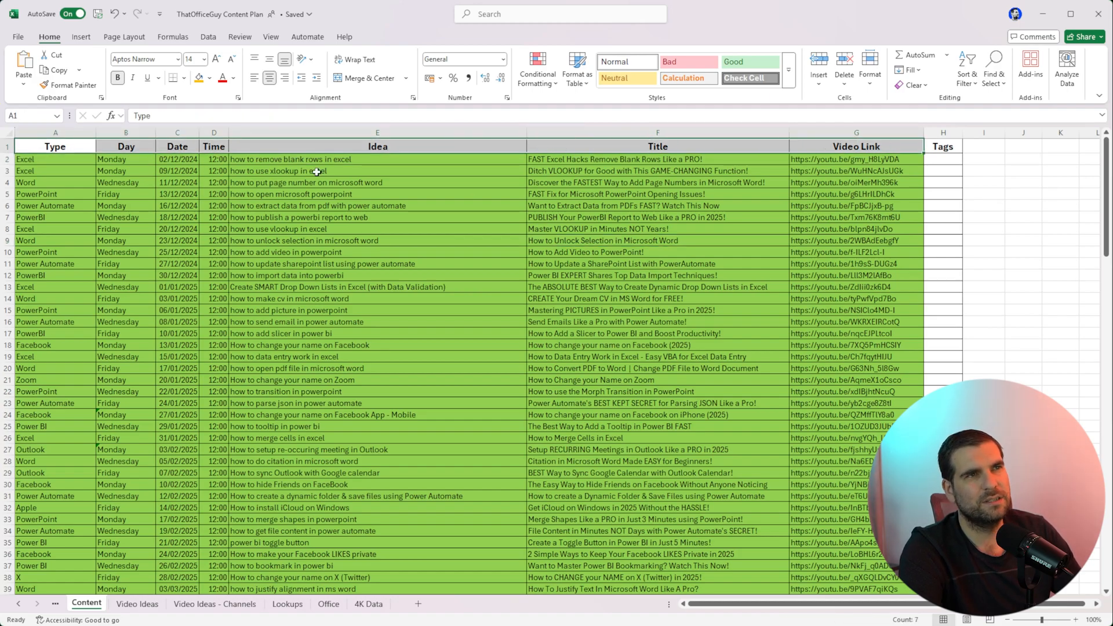
click(983, 170)
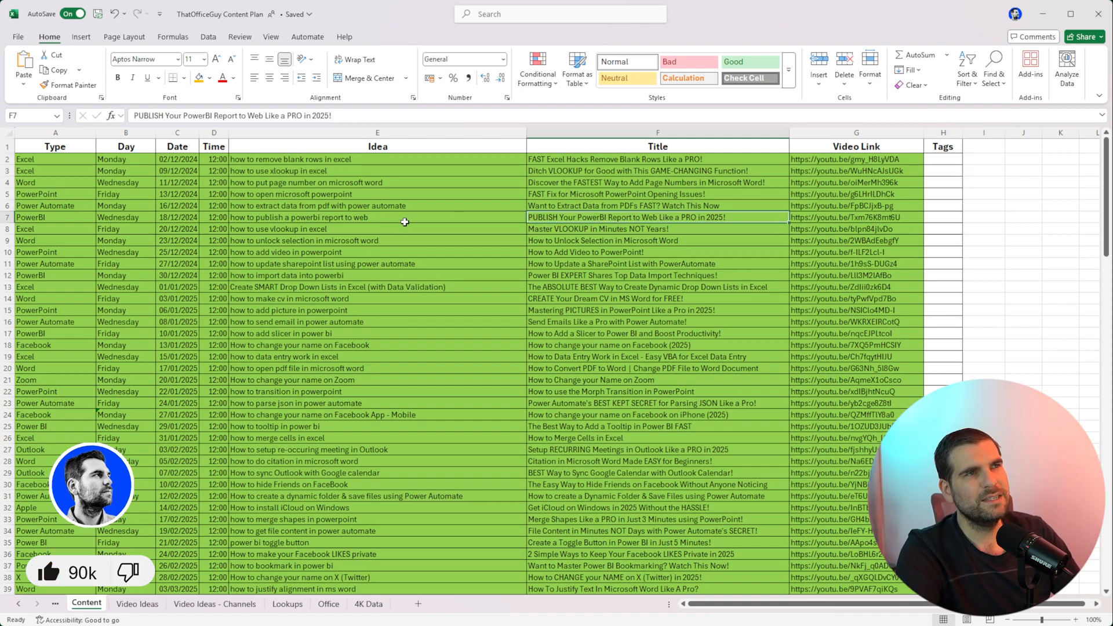
click(377, 218)
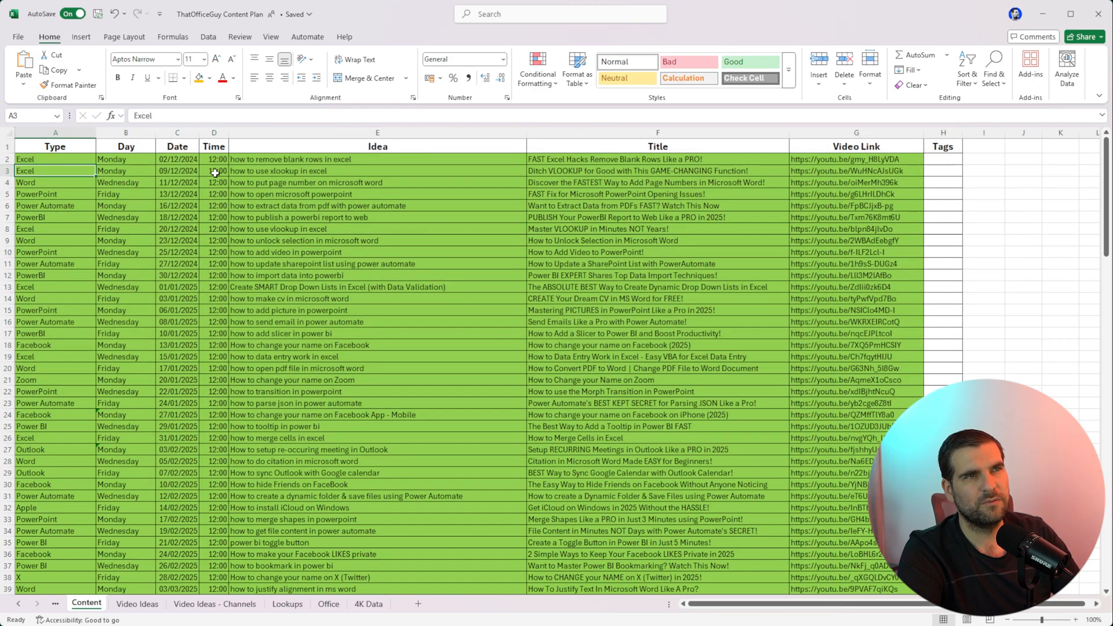
mouse_move(543, 199)
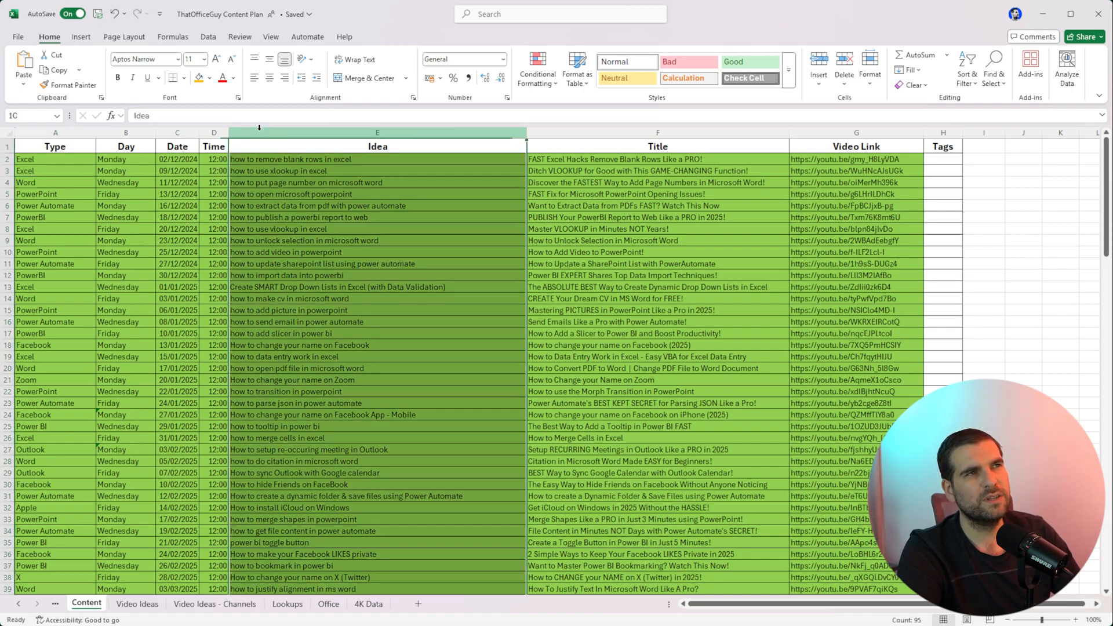
click(657, 146)
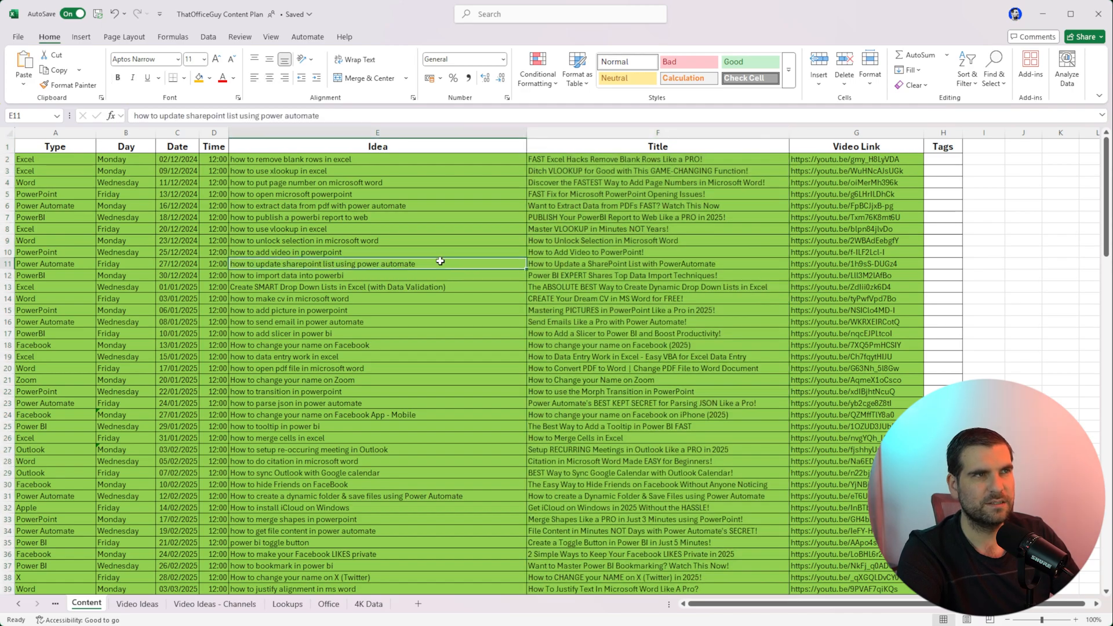
mouse_move(677, 200)
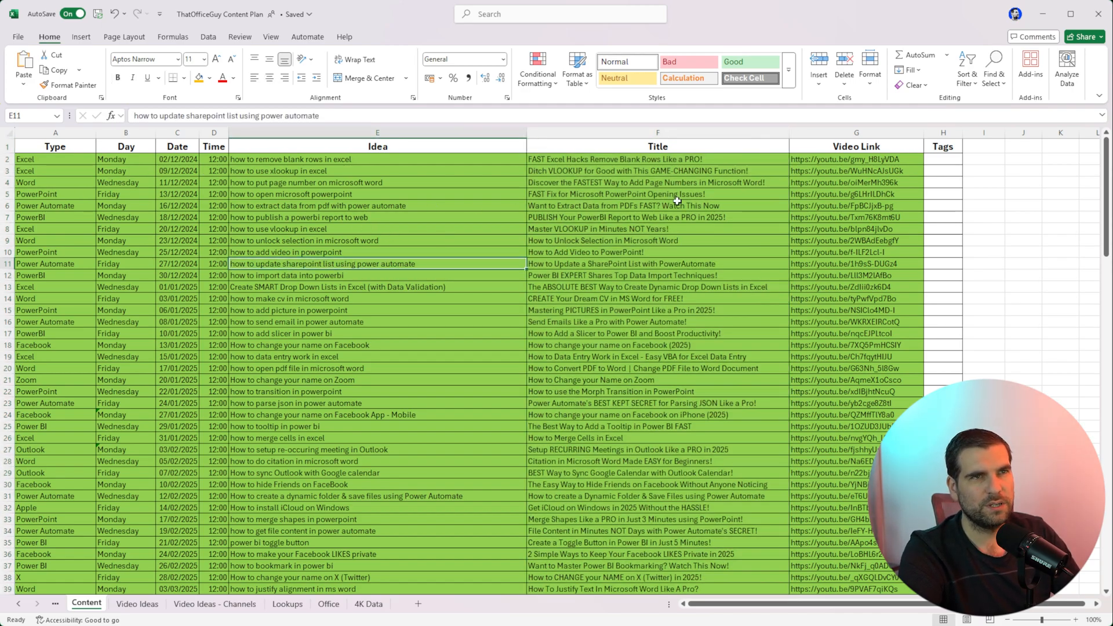
mouse_move(508, 156)
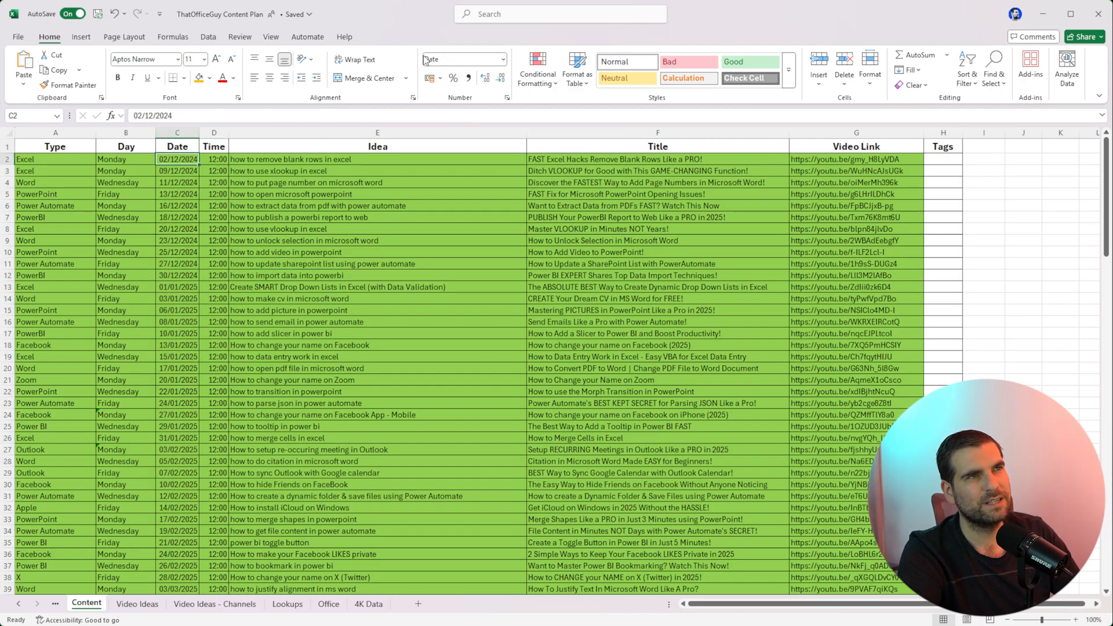
click(213, 159)
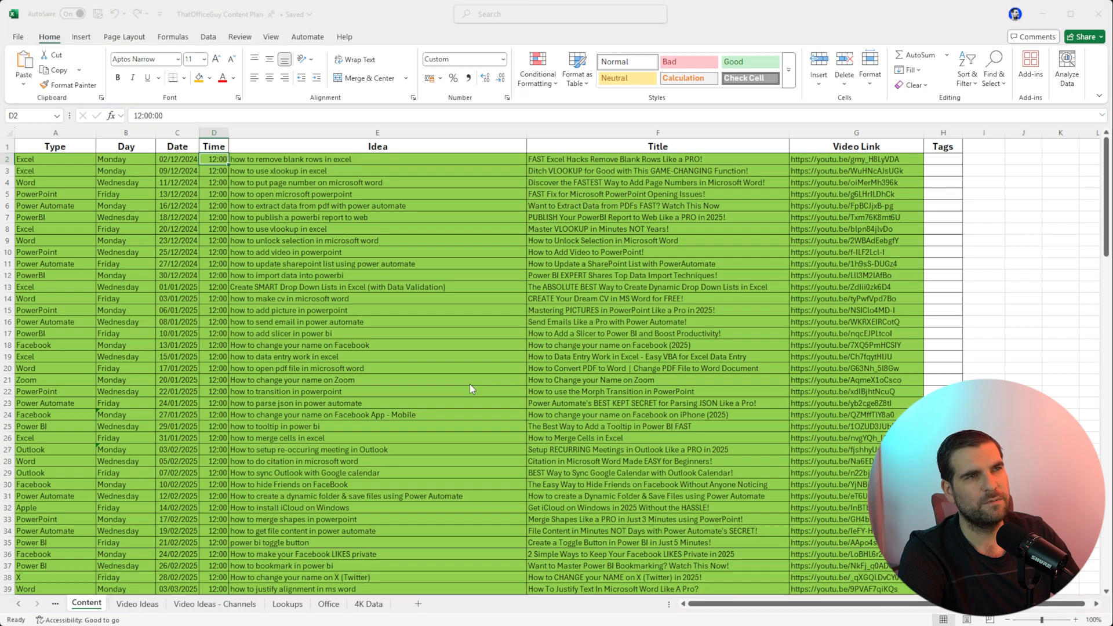
mouse_move(436, 311)
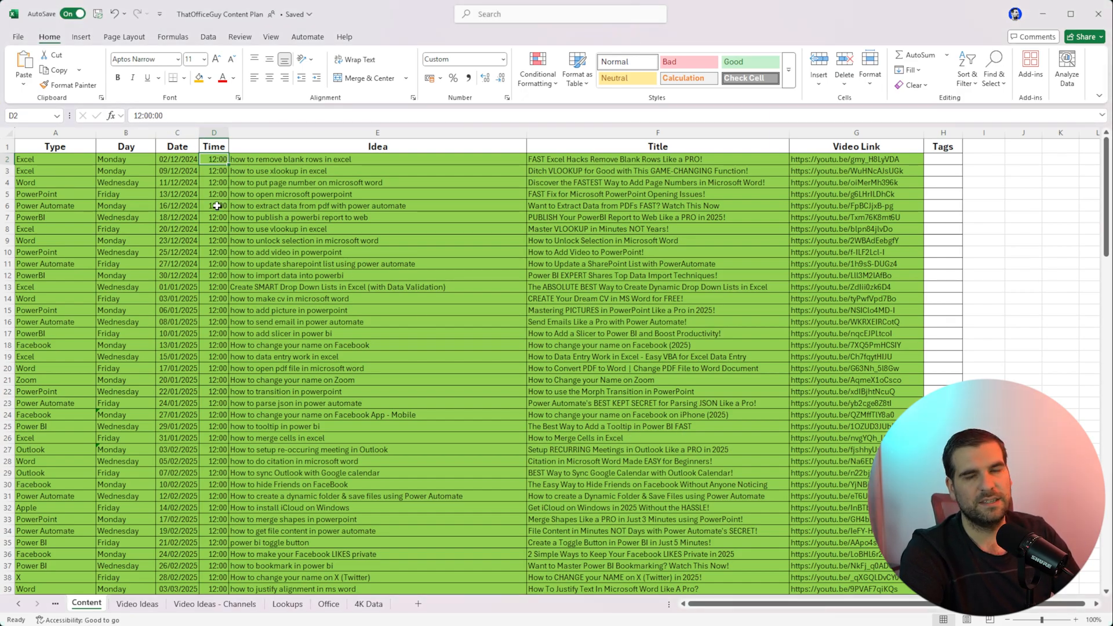
mouse_move(693, 161)
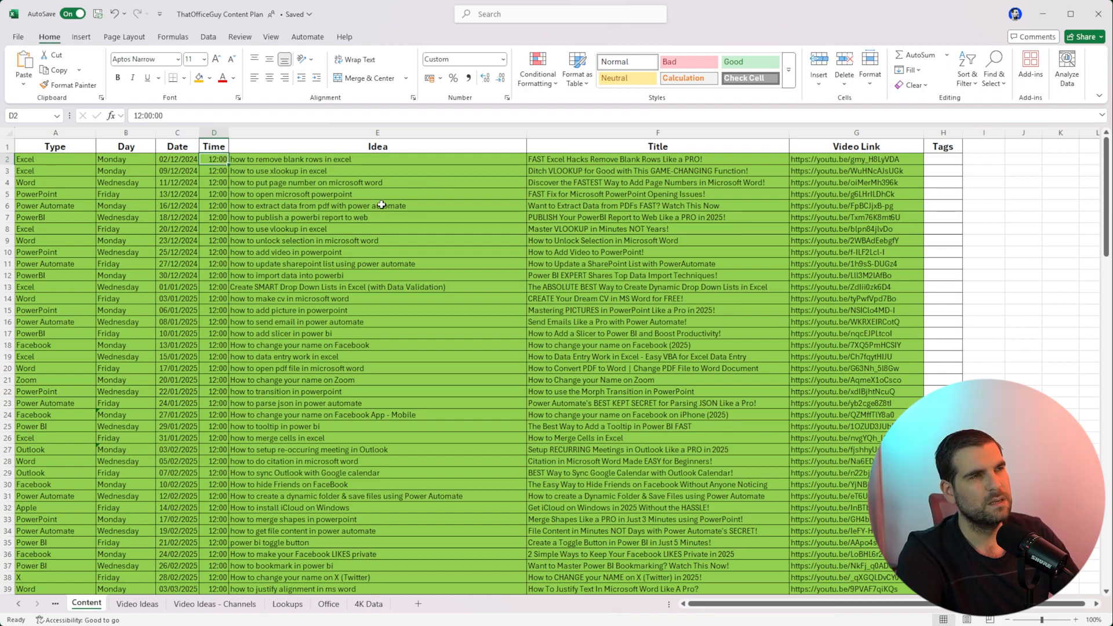
mouse_move(749, 275)
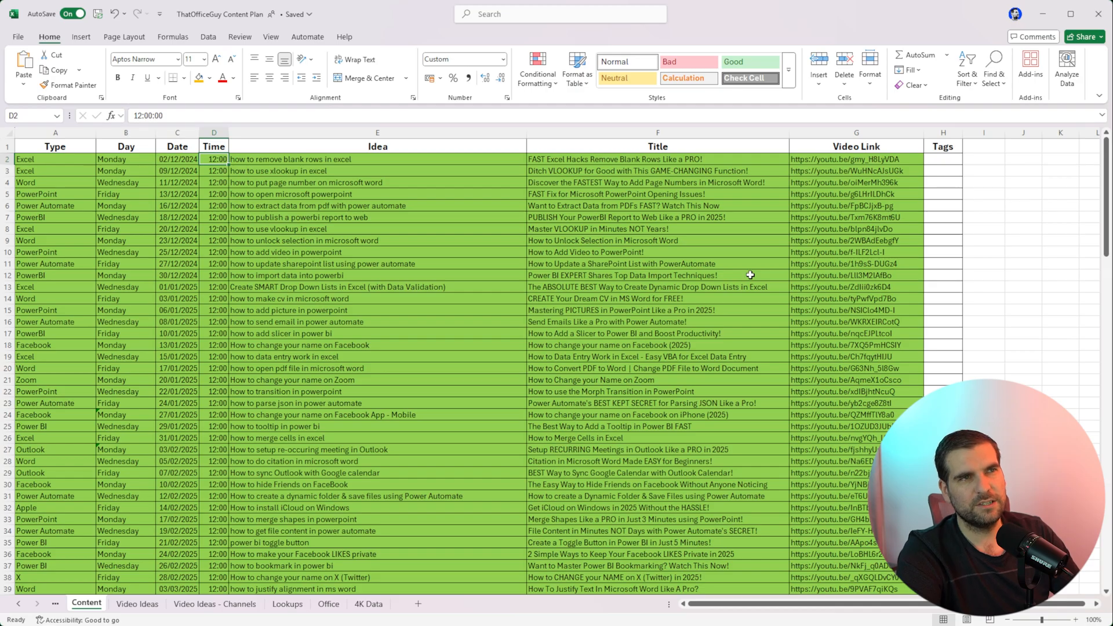
Scroll down through the later rows of the content plan to see how far it runs
scroll(down, 3)
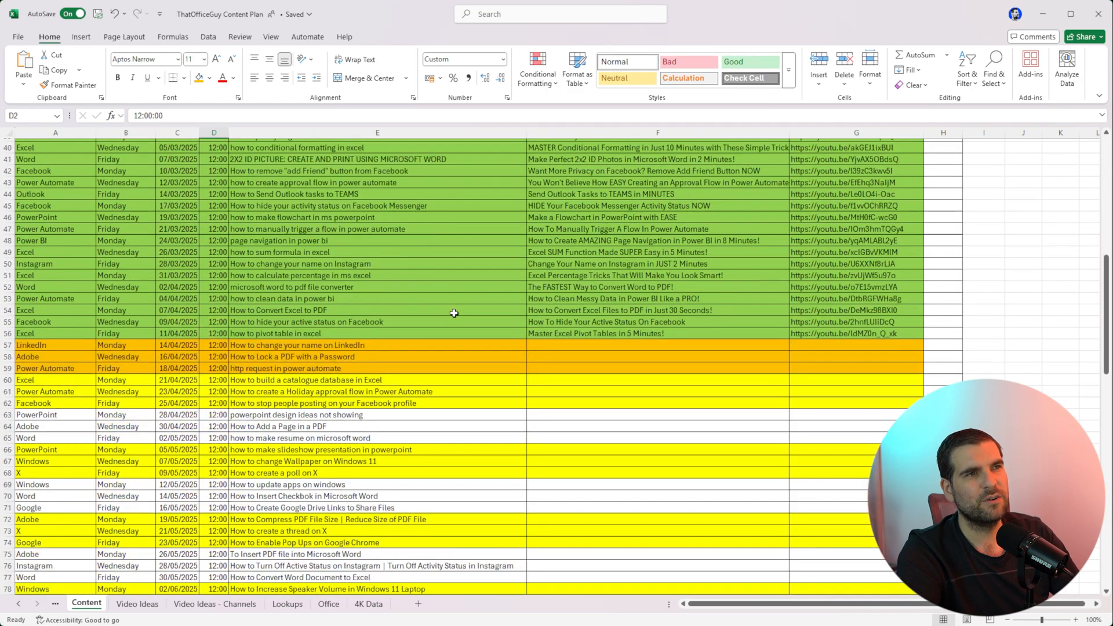
scroll(down, 3)
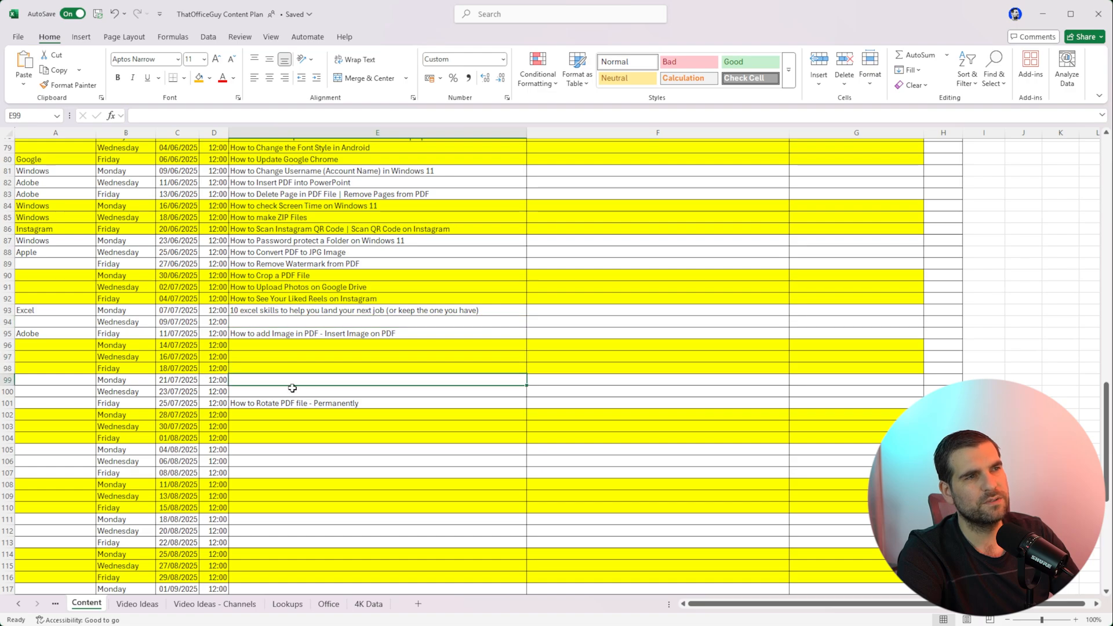
mouse_move(463, 404)
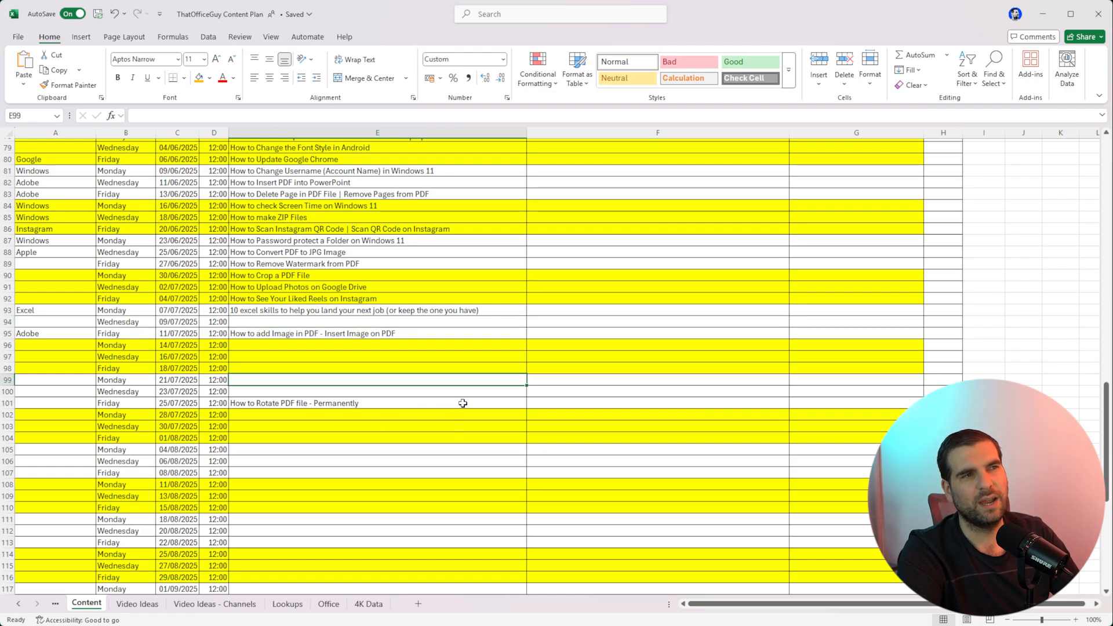
scroll(down, 3)
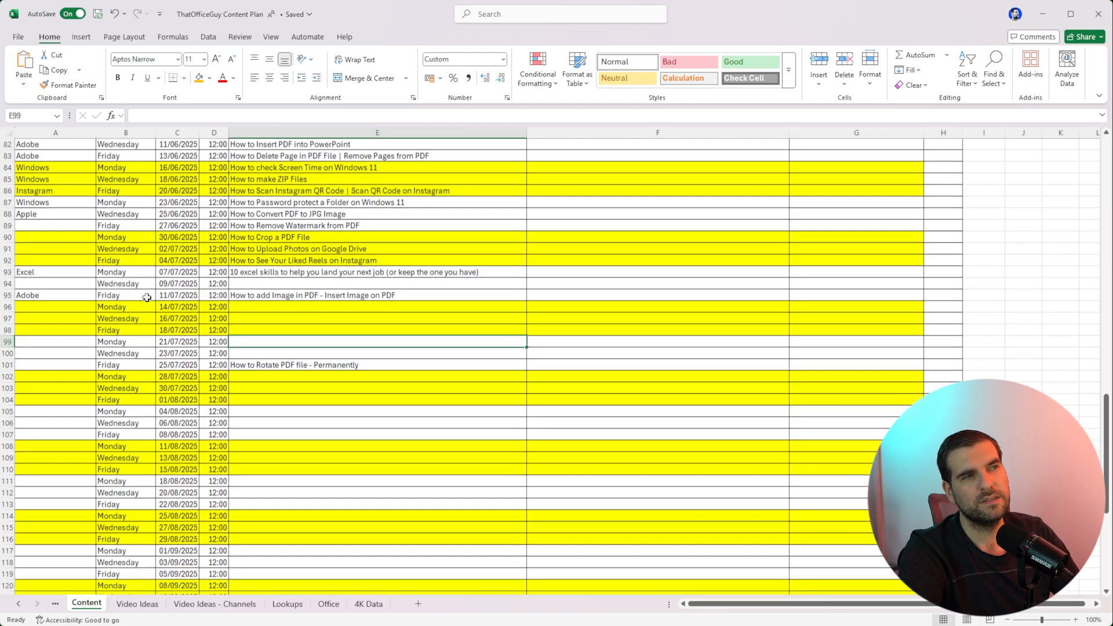
scroll(down, 3)
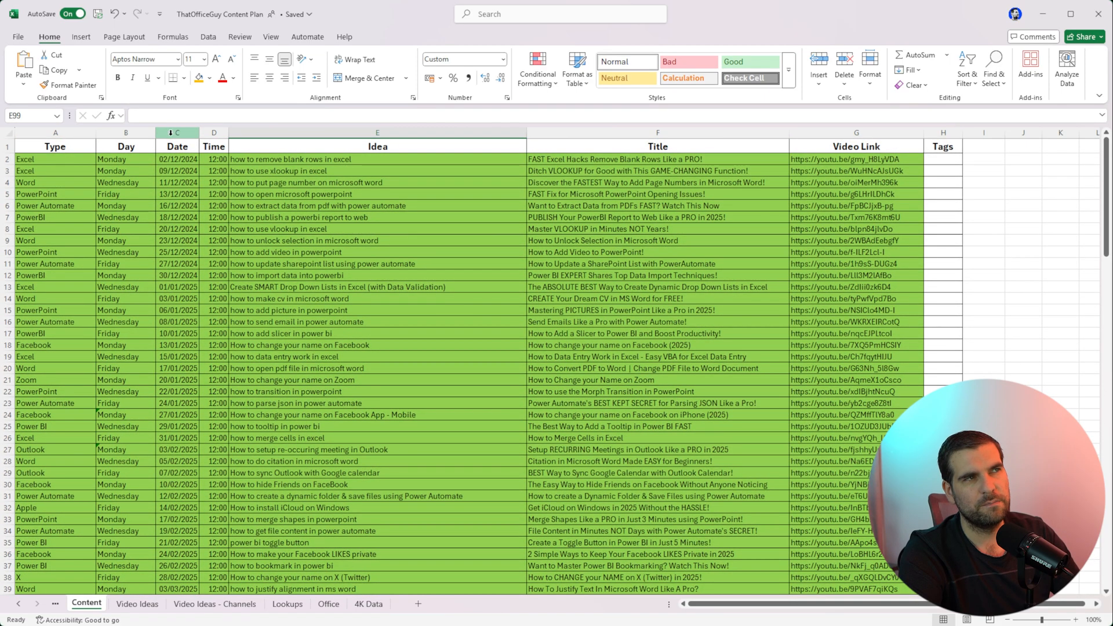
scroll(down, 3)
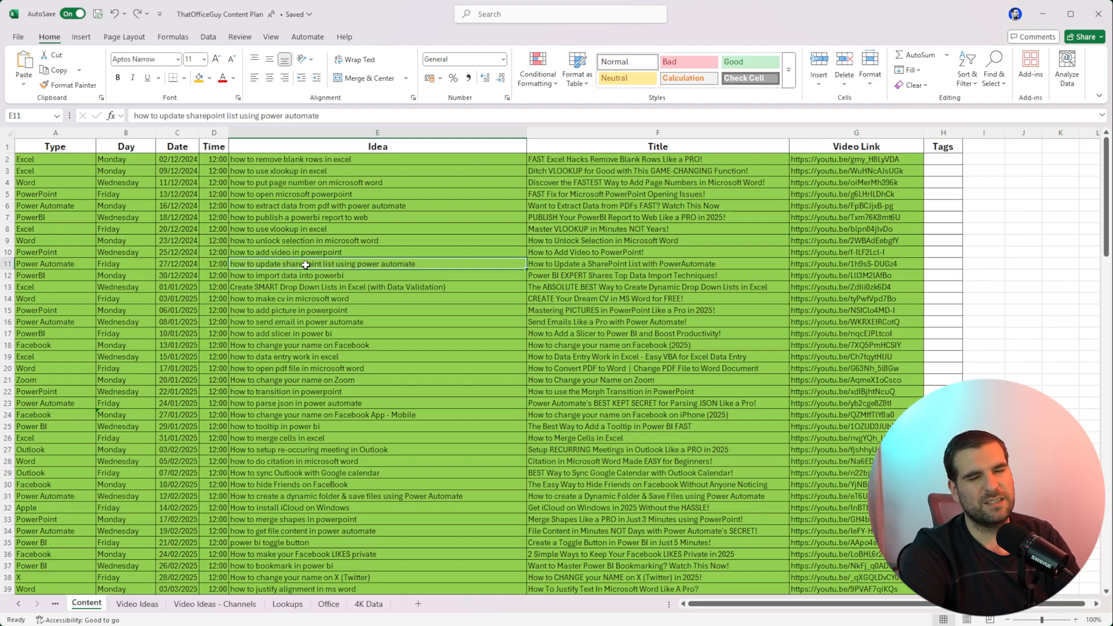
mouse_move(300, 171)
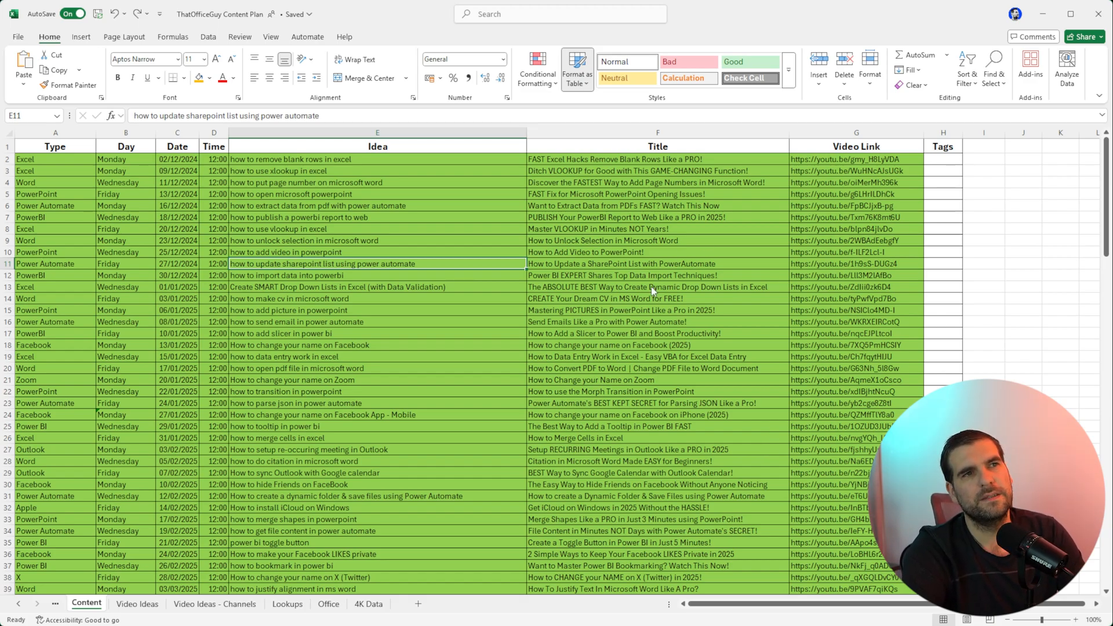
mouse_move(764, 237)
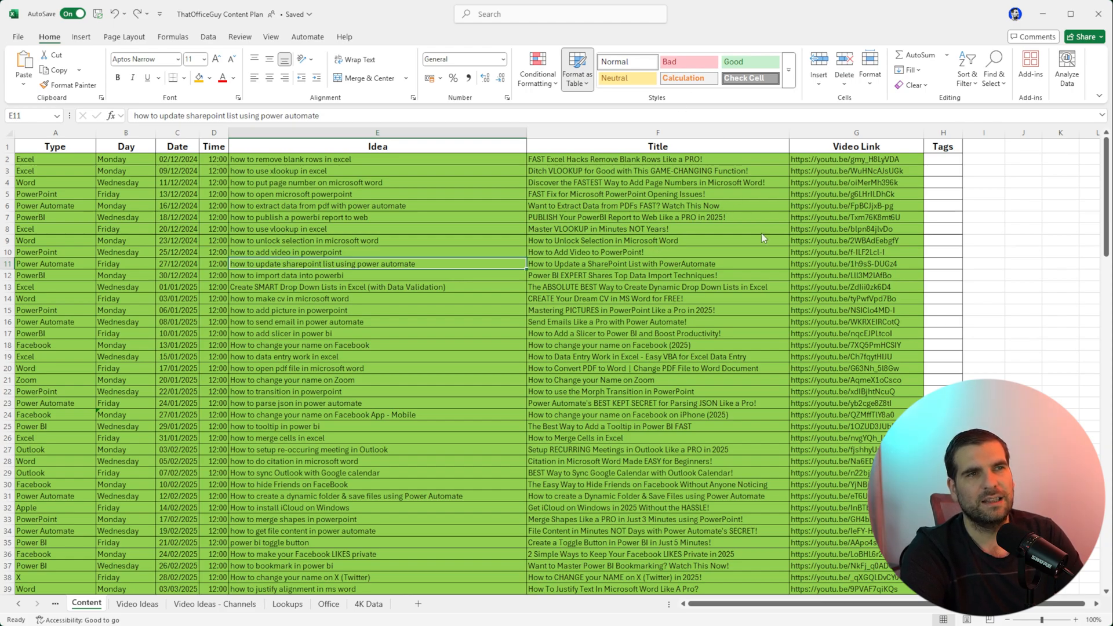
mouse_move(740, 368)
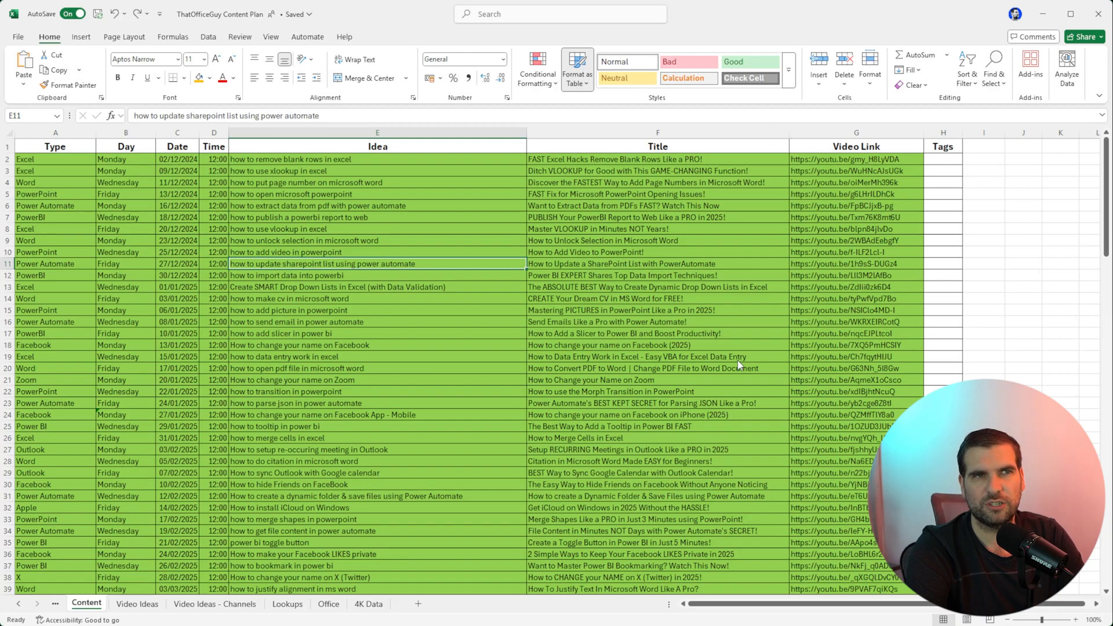
mouse_move(738, 290)
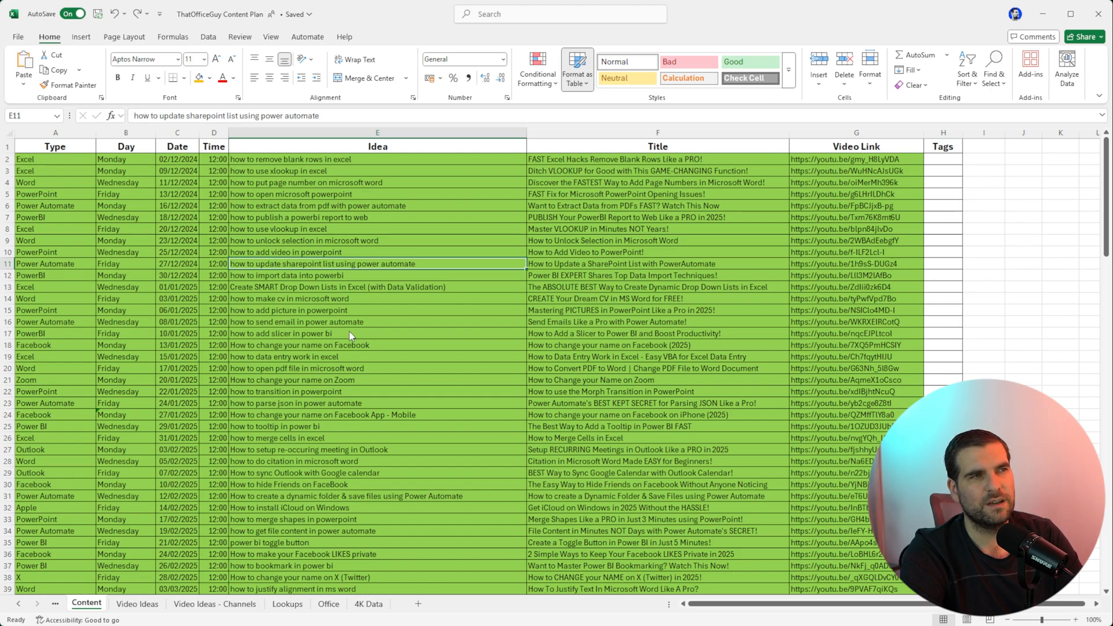
mouse_move(557, 312)
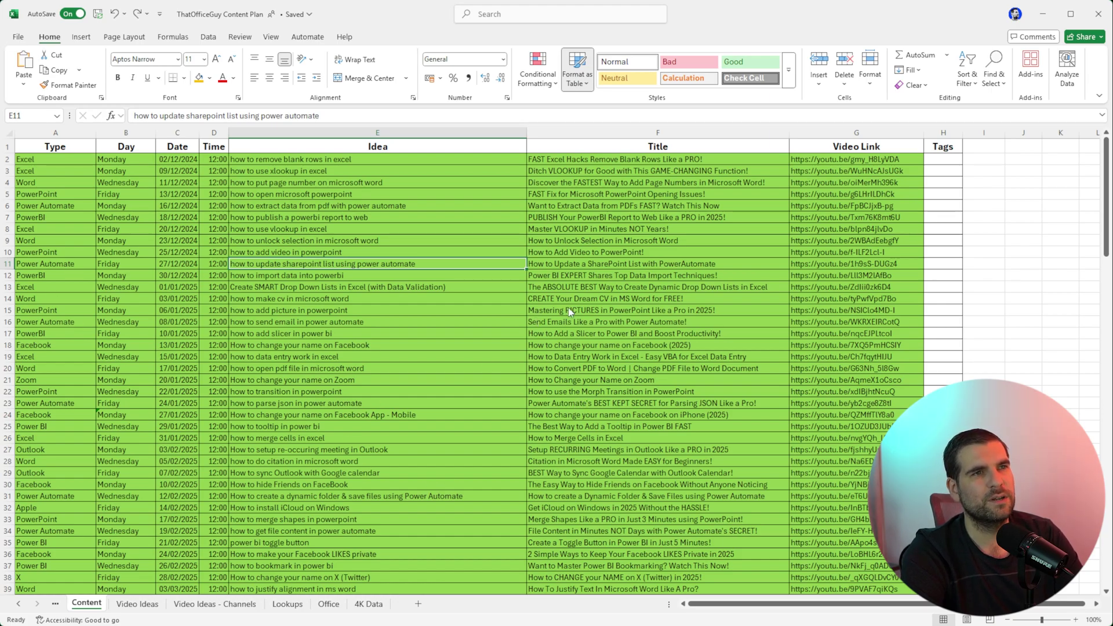
mouse_move(588, 307)
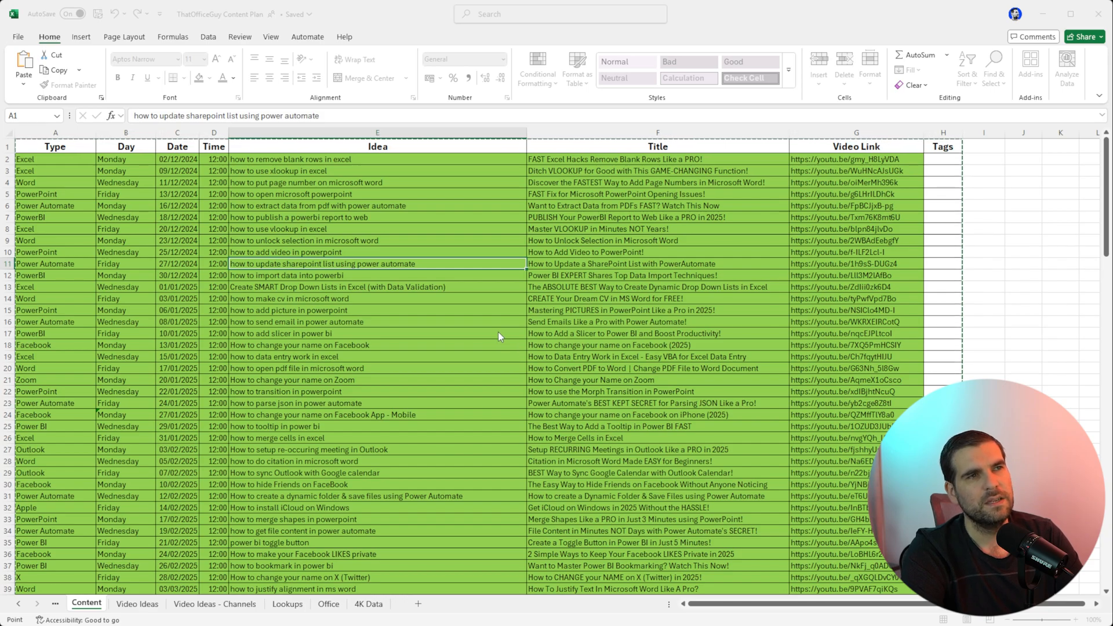
mouse_move(537, 313)
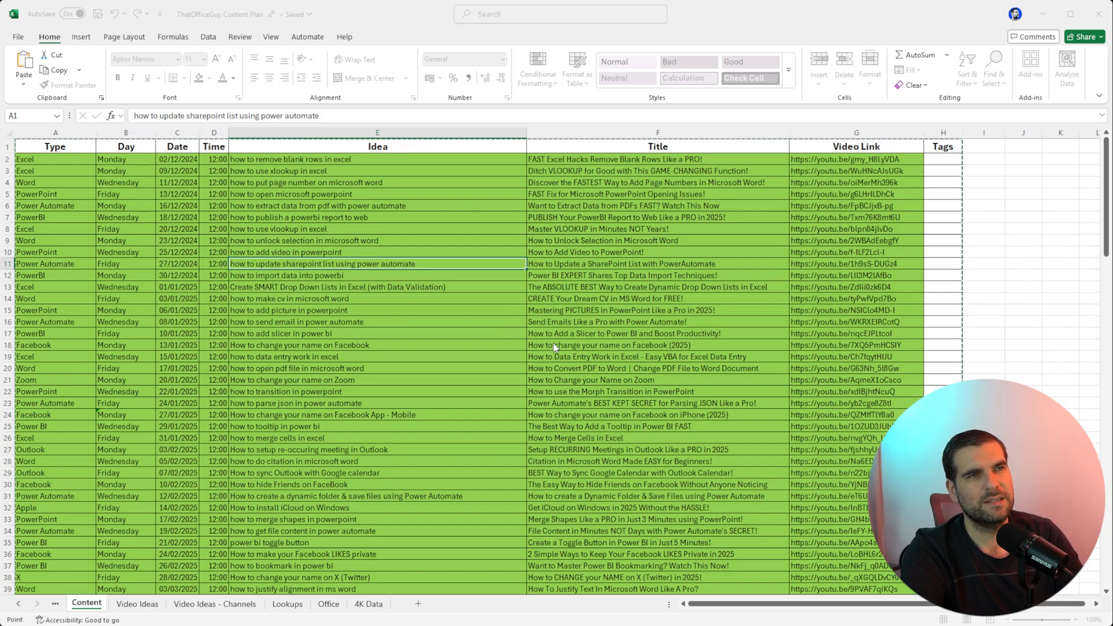
mouse_move(919, 317)
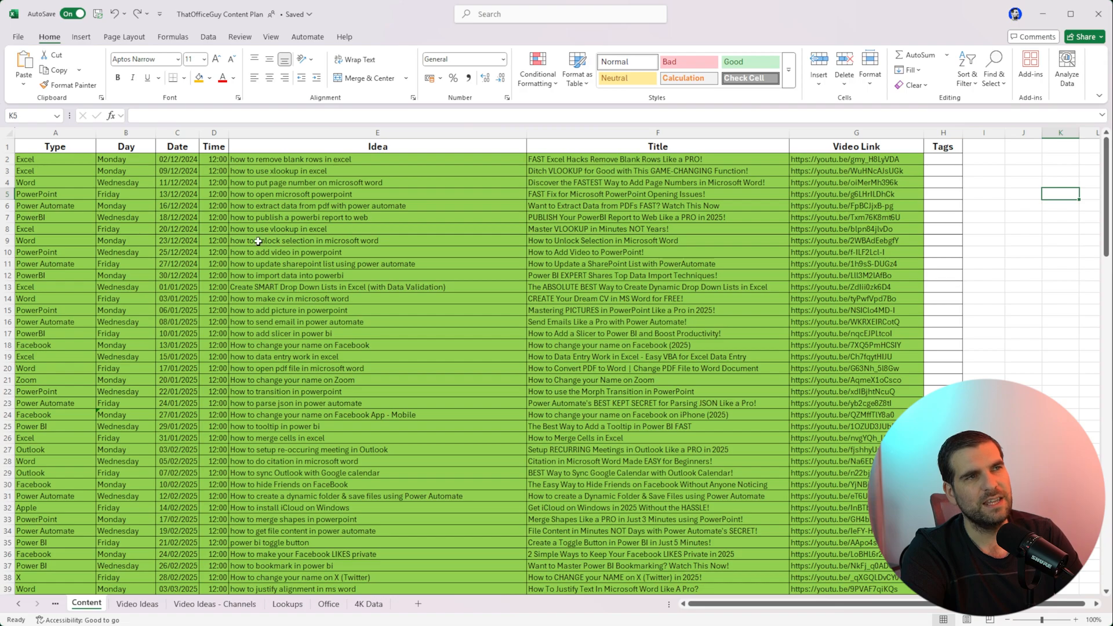
Start a new table from the Type heading and confirm the range A1:H143 covers every row
click(377, 228)
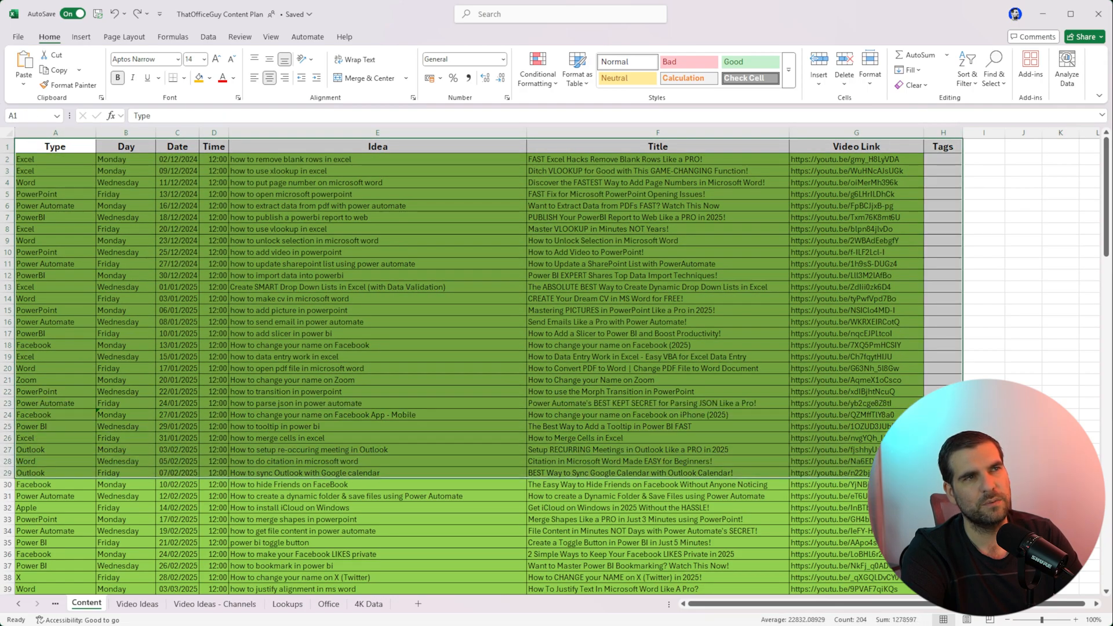
click(657, 311)
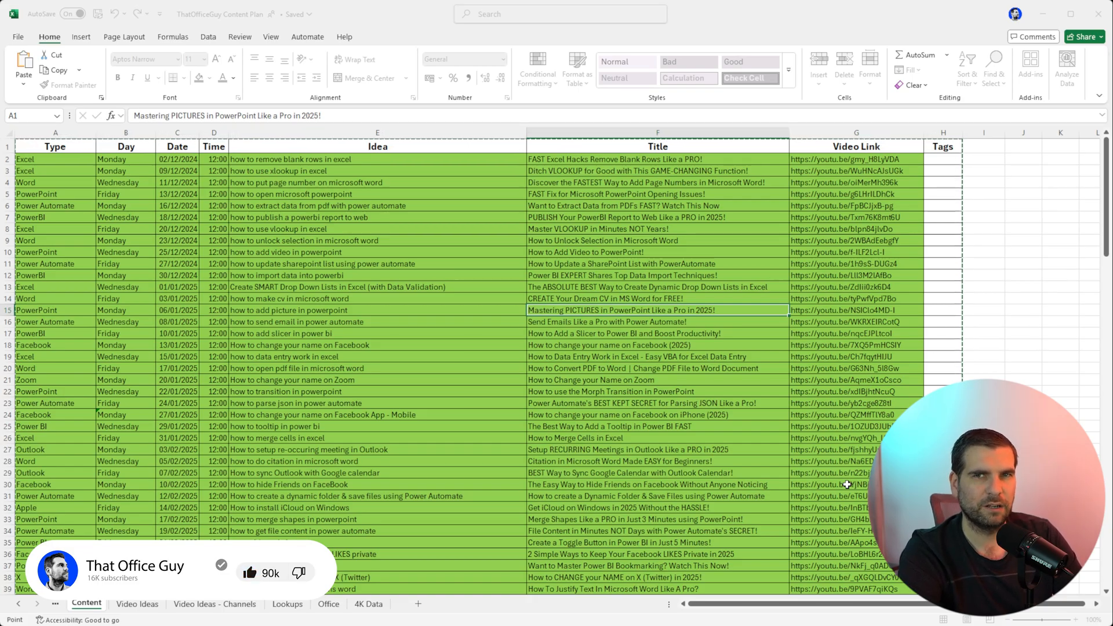
mouse_move(601, 197)
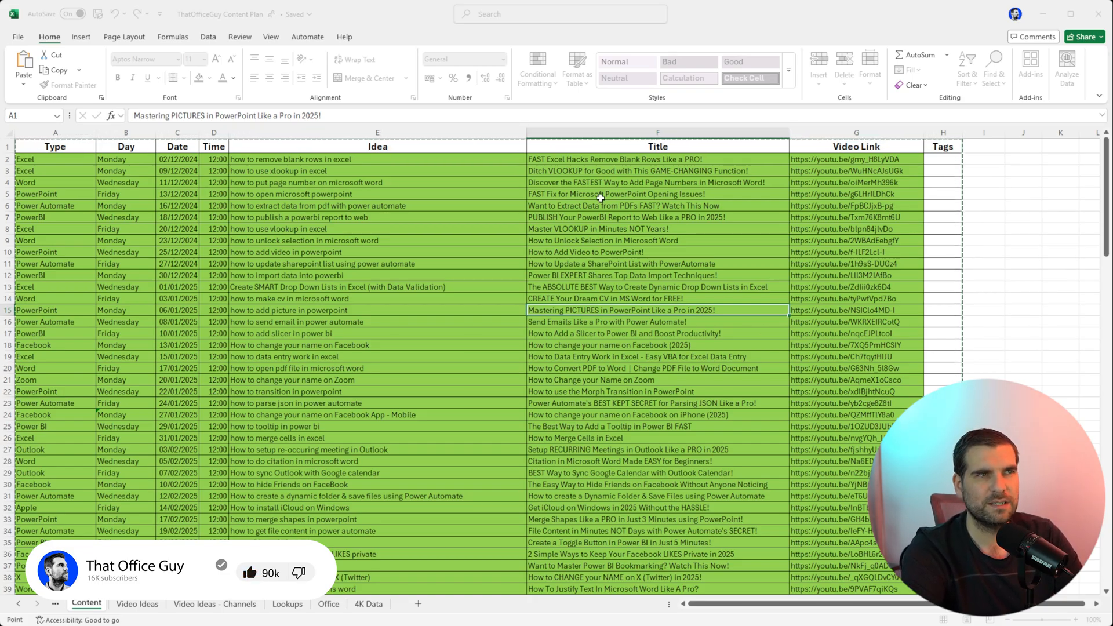
scroll(down, 3)
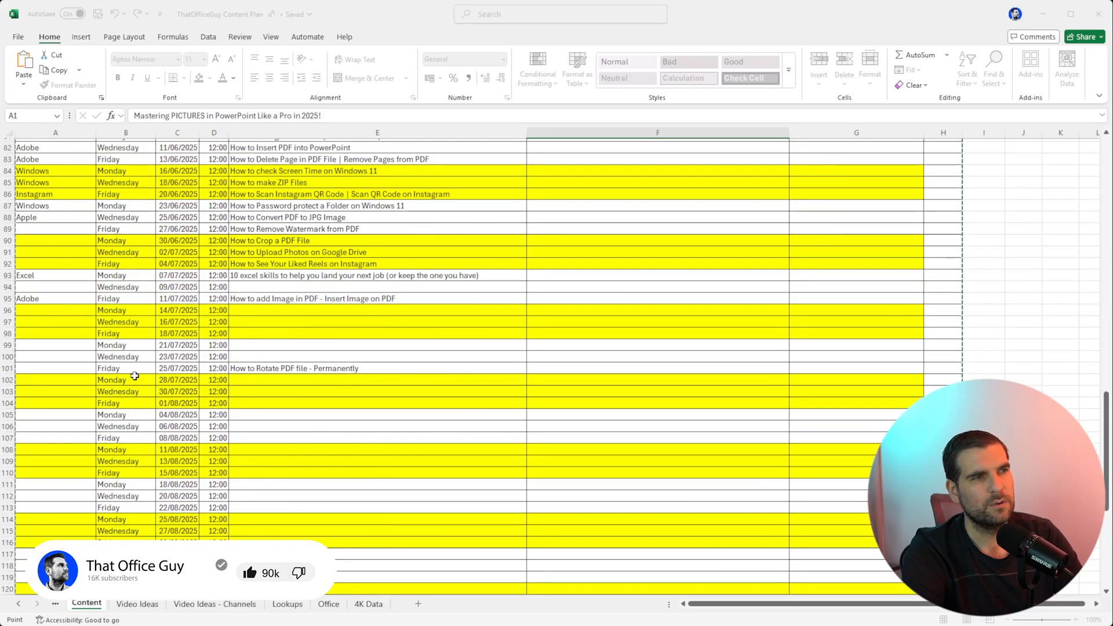
scroll(down, 3)
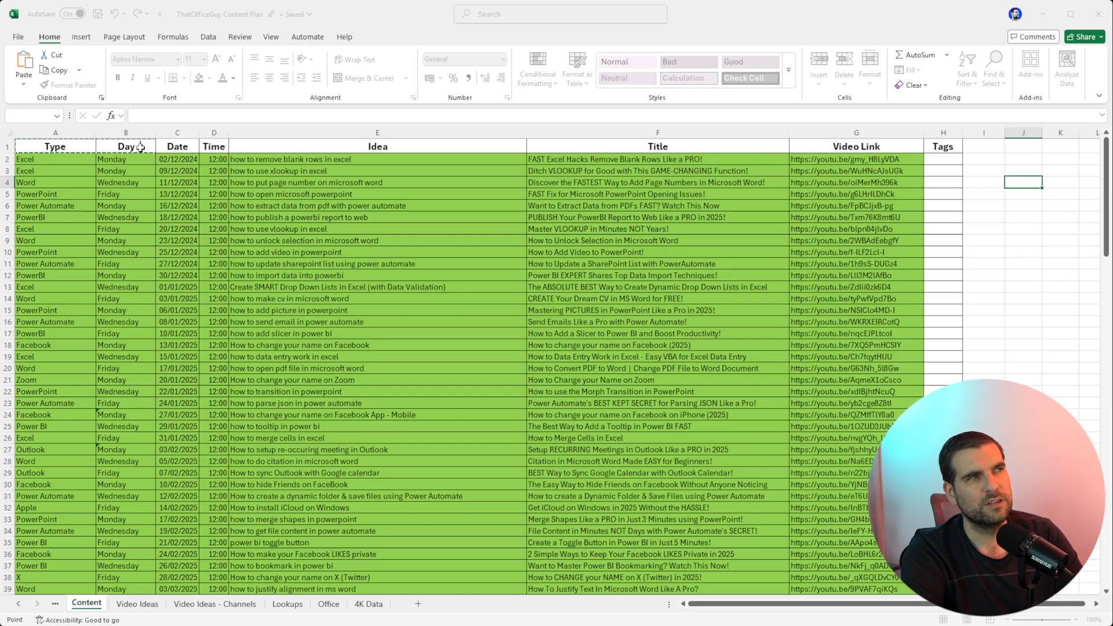
scroll(down, 3)
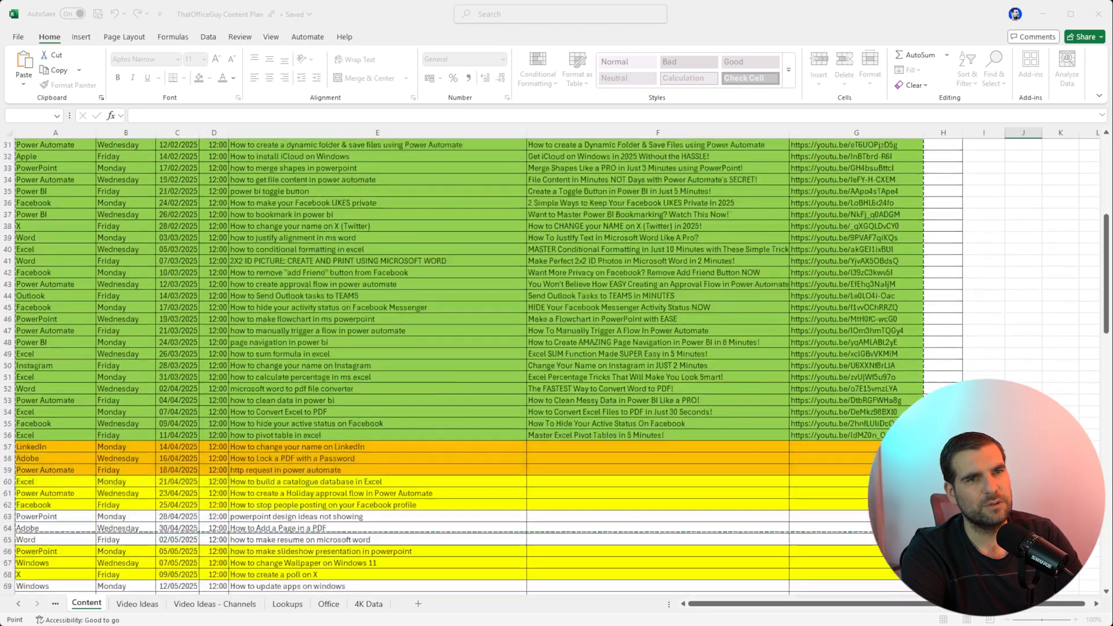
scroll(down, 3)
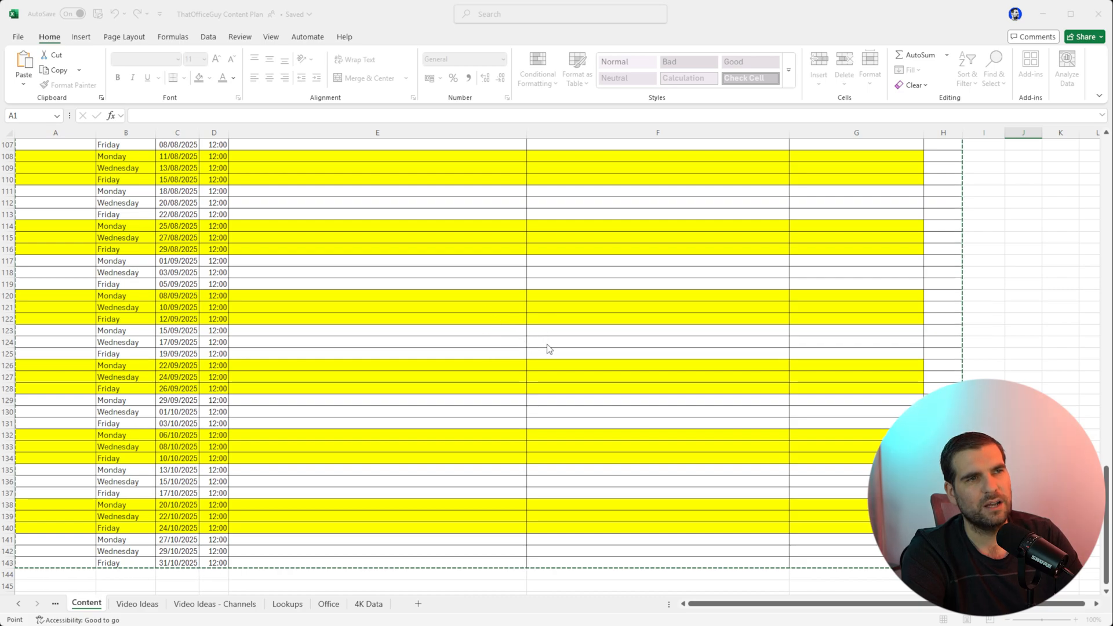
scroll(up, 3)
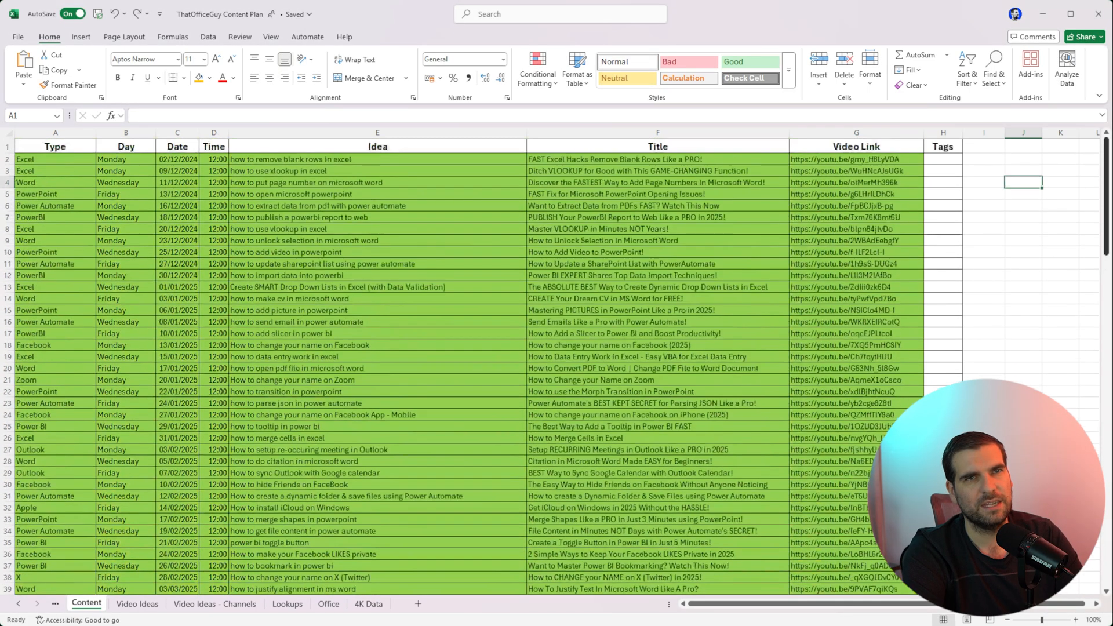
click(377, 253)
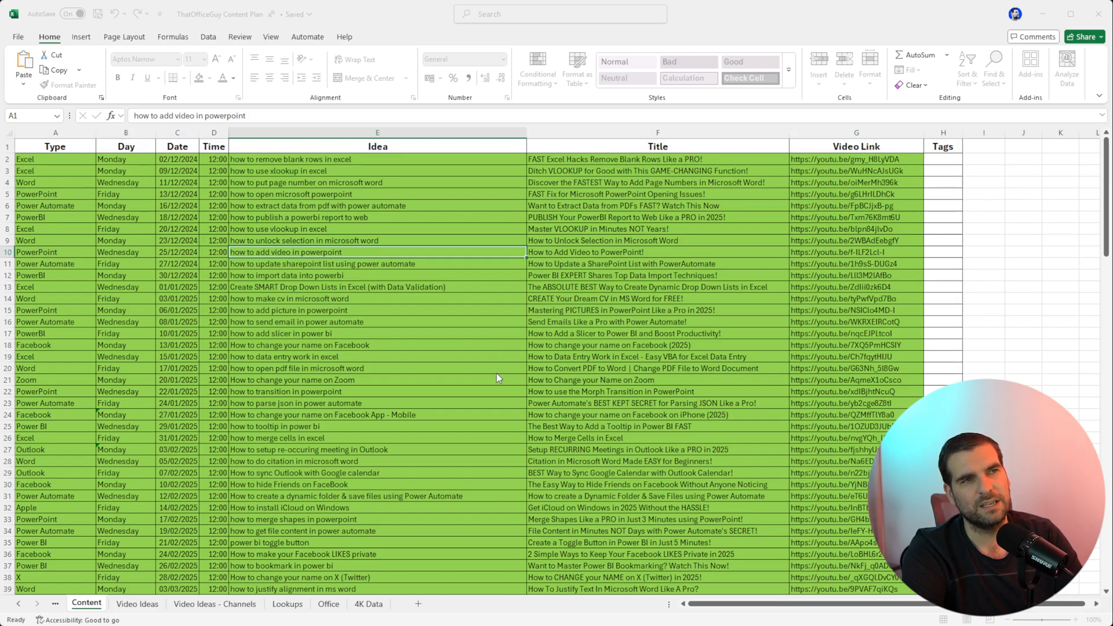
mouse_move(528, 357)
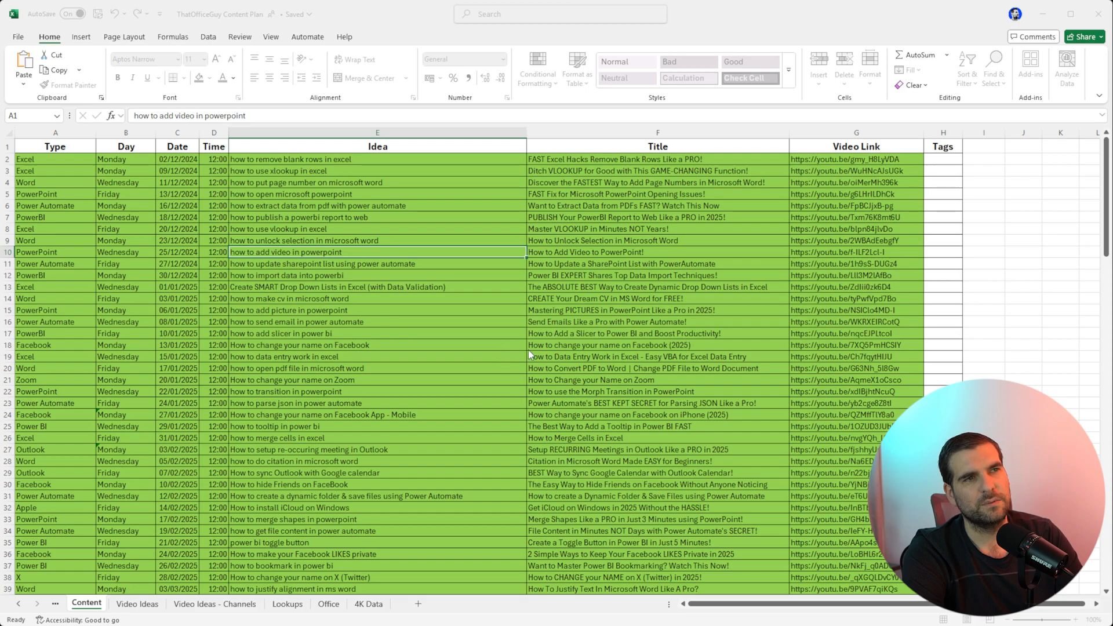
mouse_move(559, 350)
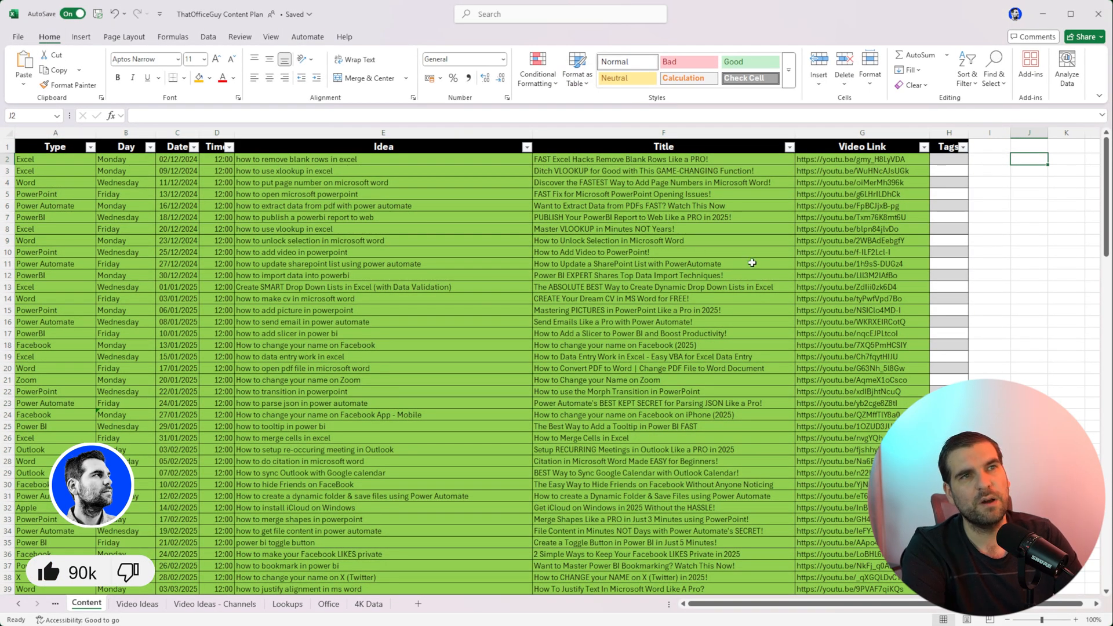
scroll(down, 3)
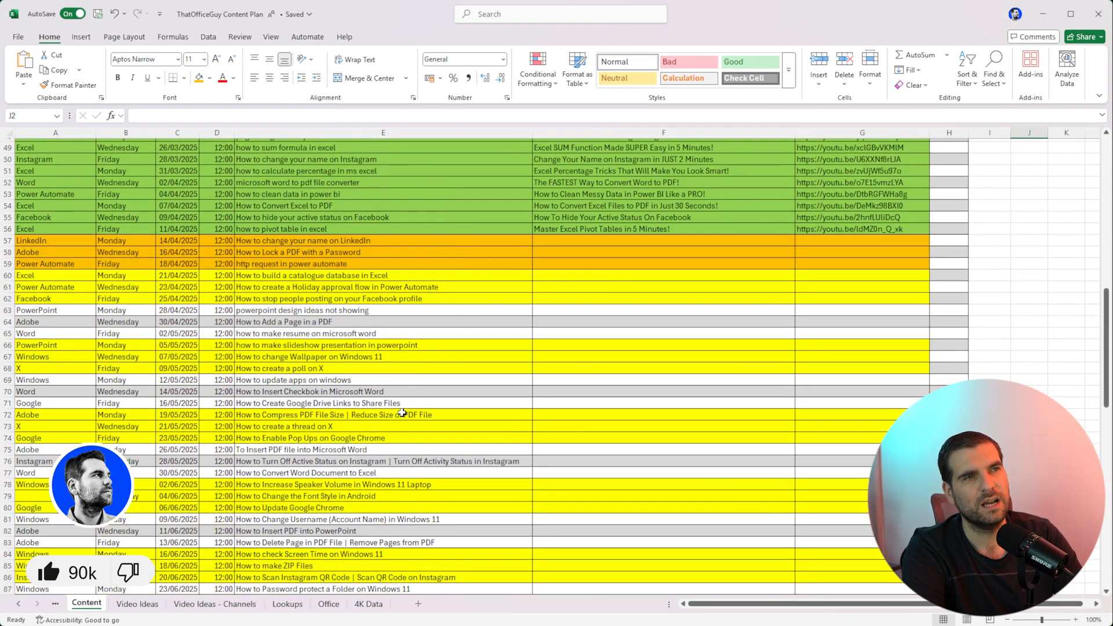
scroll(down, 3)
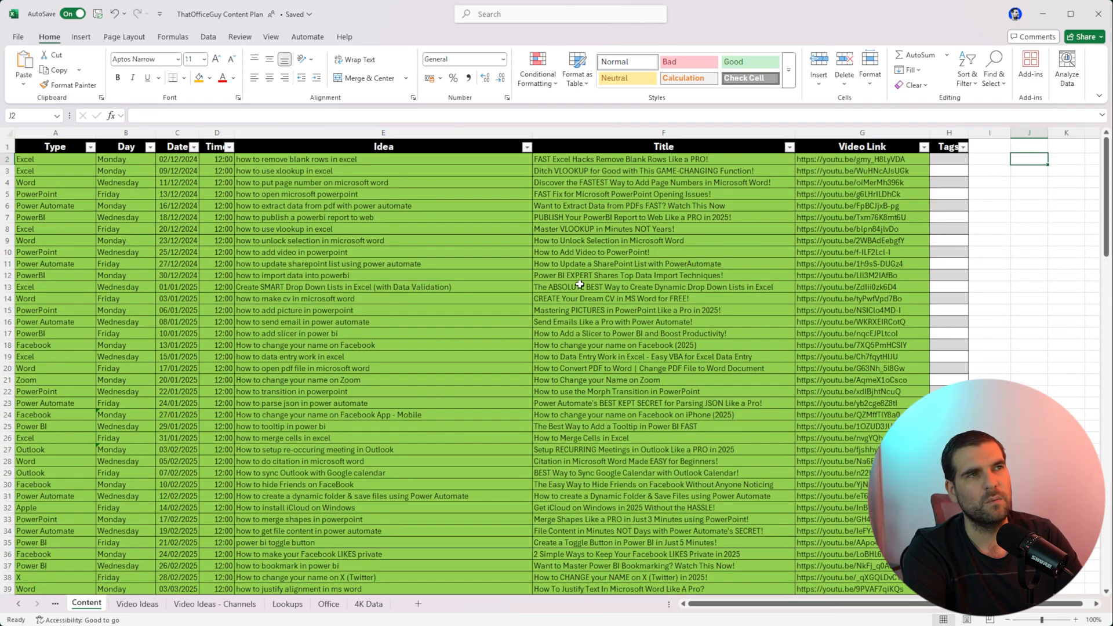
click(377, 253)
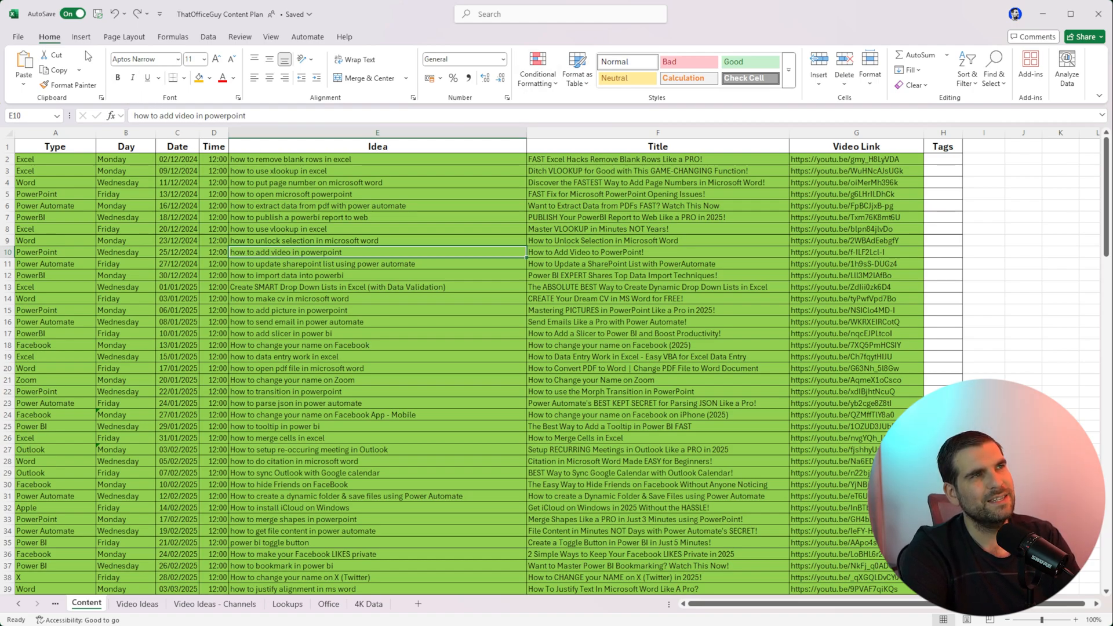
Switch to the Insert features to add a table over the plan data
click(82, 36)
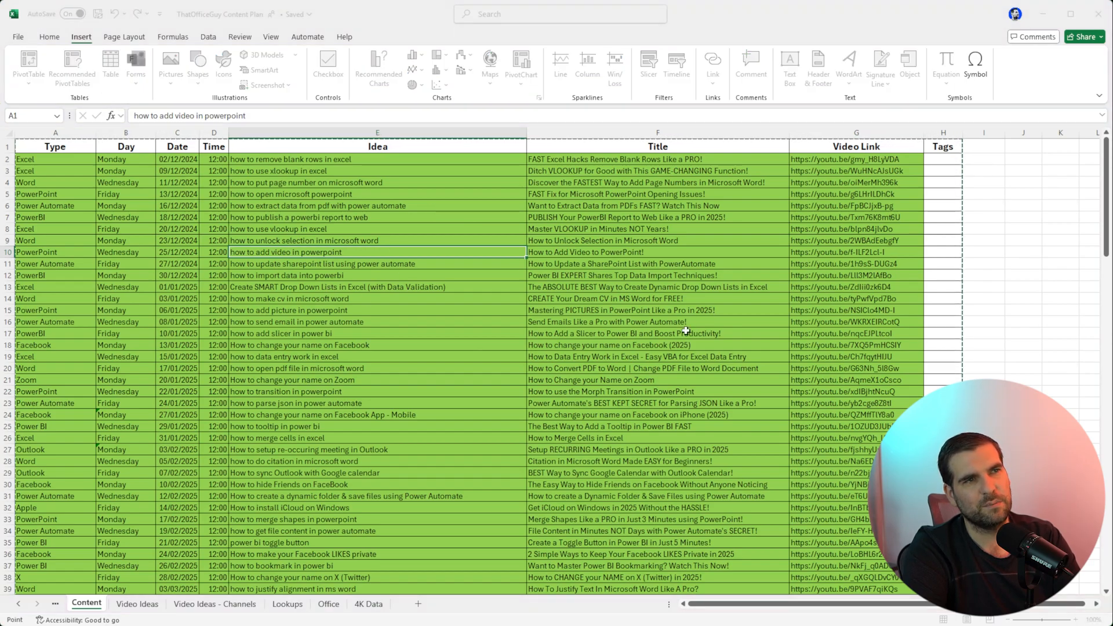
mouse_move(630, 337)
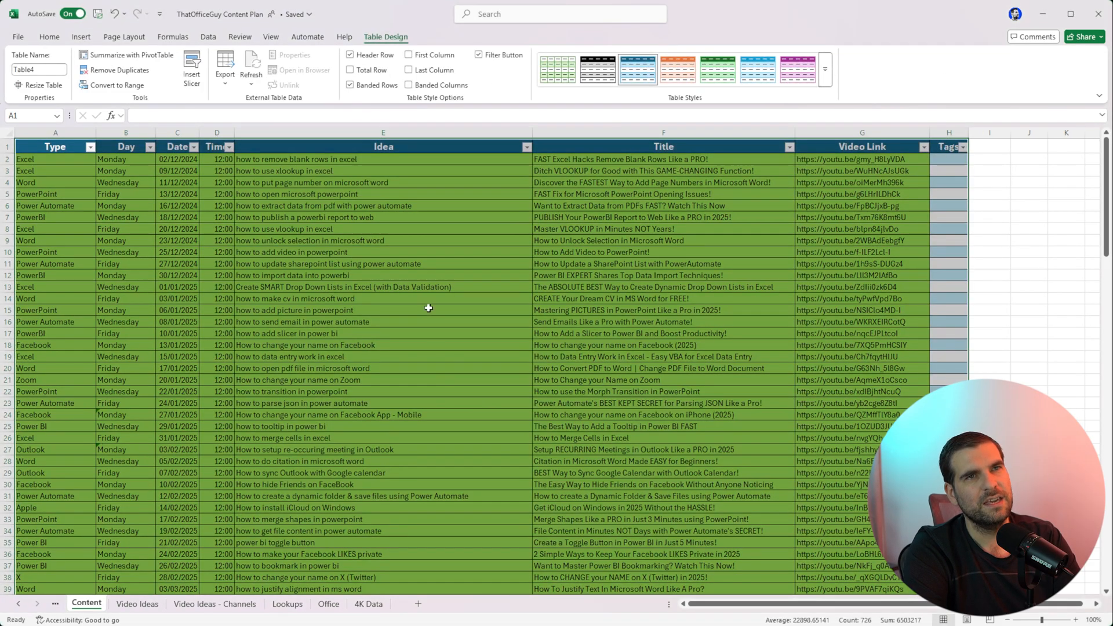
mouse_move(813, 322)
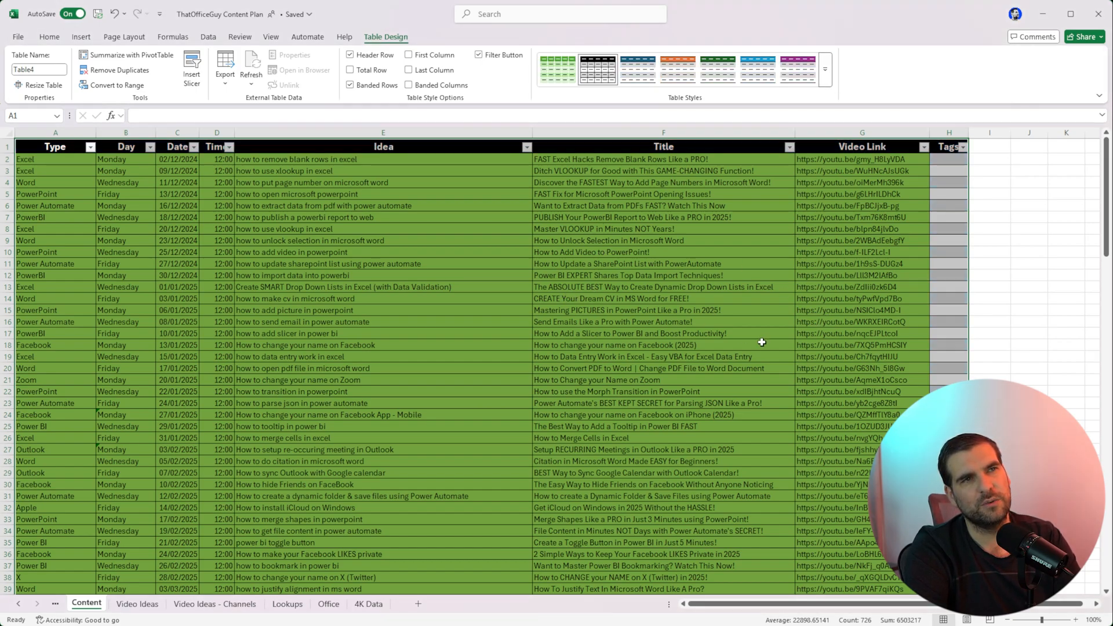
Recreate the plan data as a default-style table, which becomes Table5
click(49, 36)
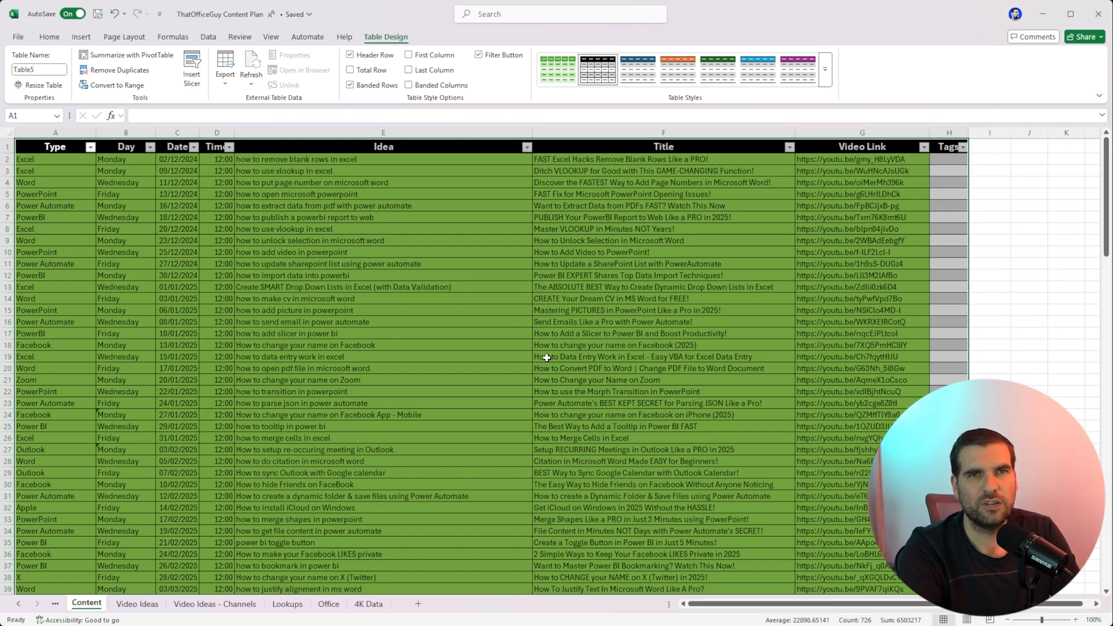
mouse_move(602, 374)
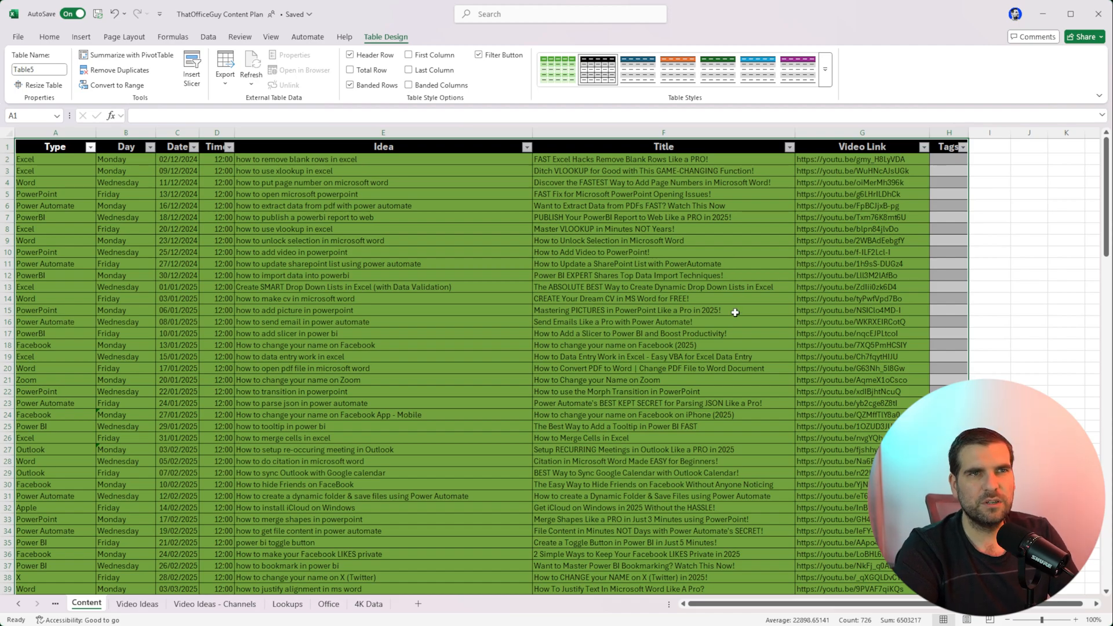
mouse_move(747, 311)
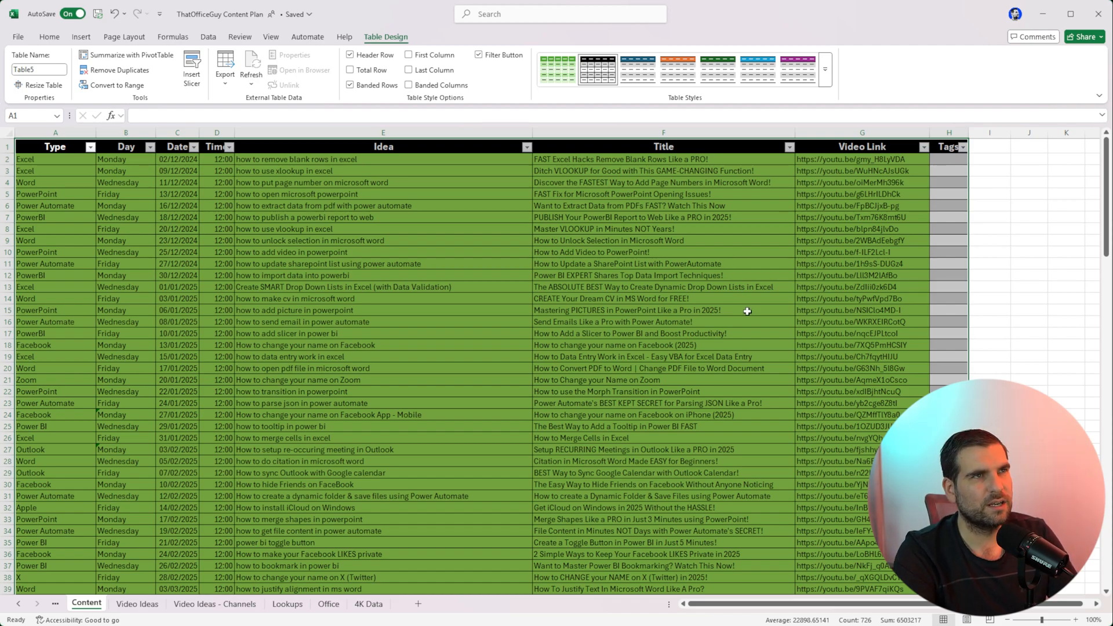
mouse_move(425, 240)
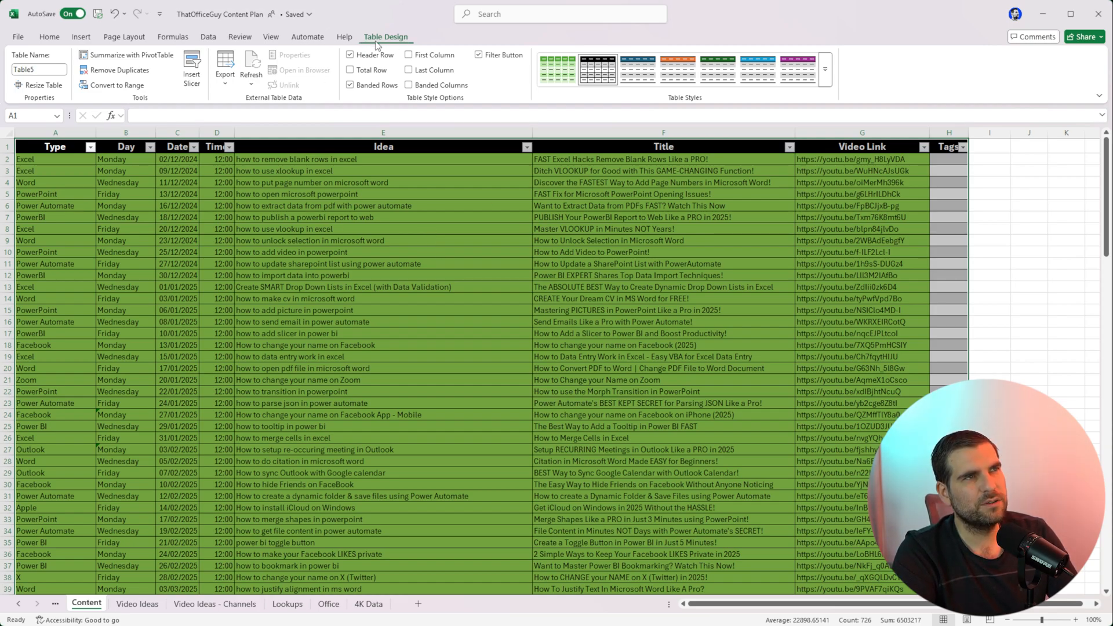
mouse_move(403, 55)
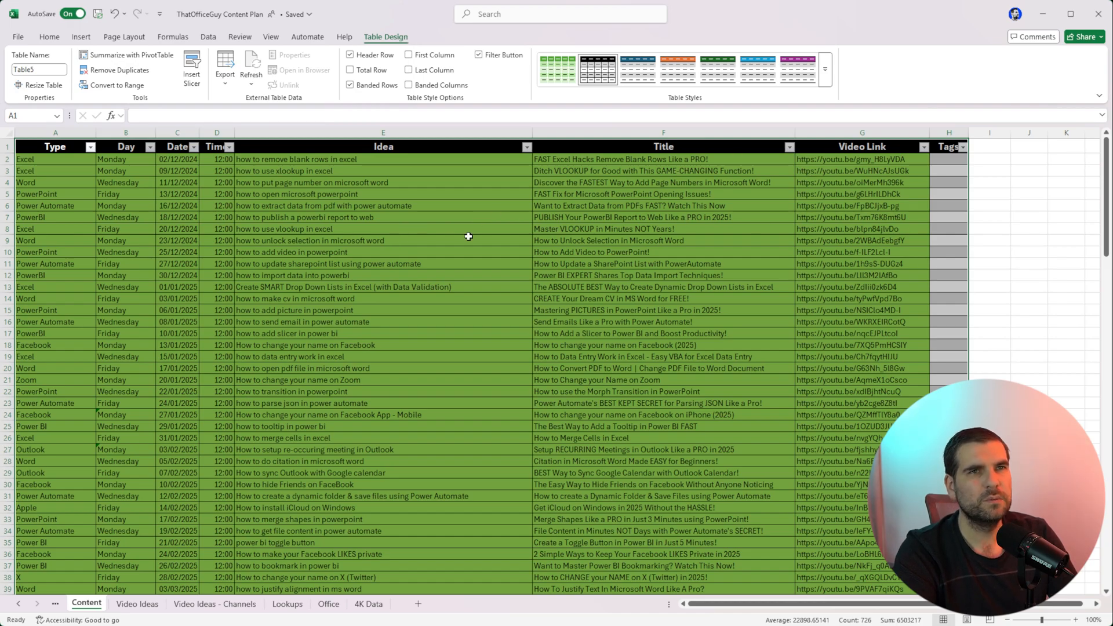
mouse_move(737, 304)
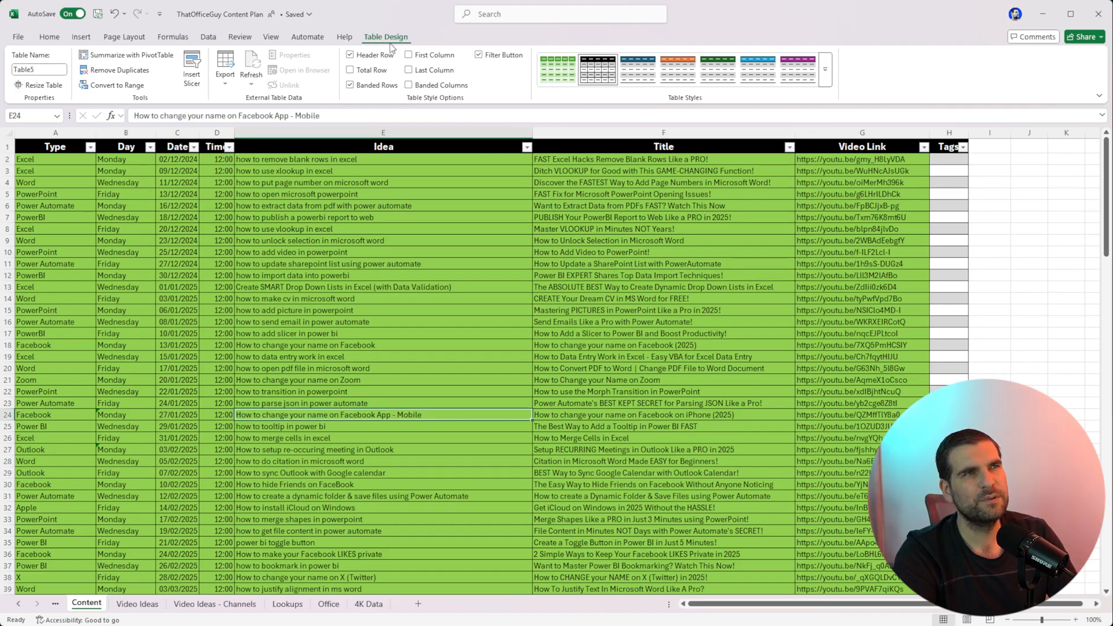
click(1030, 228)
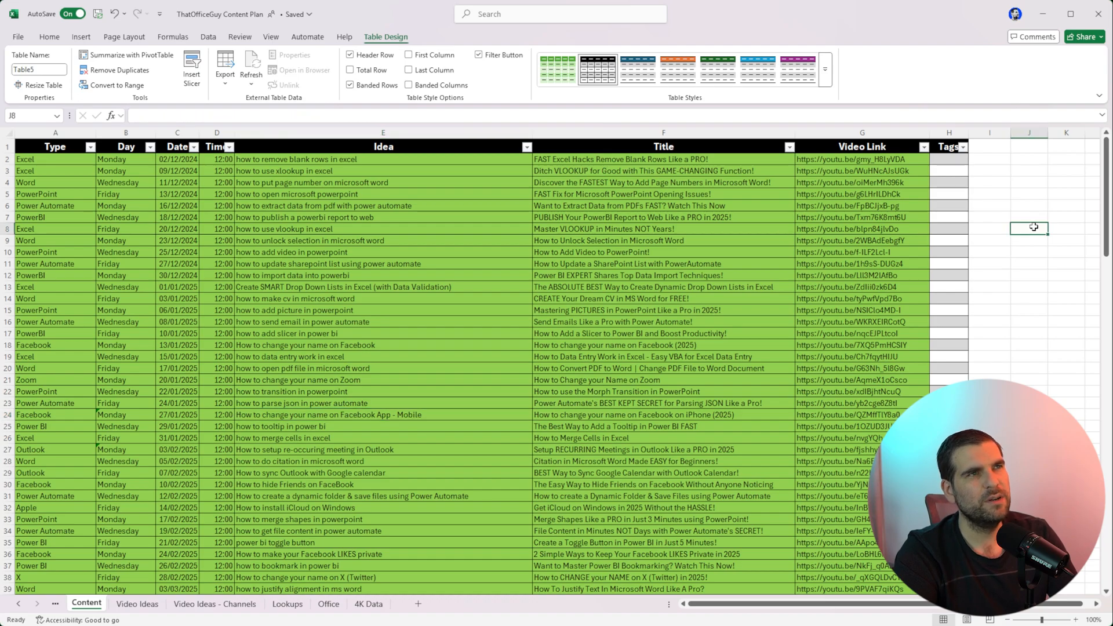
click(304, 276)
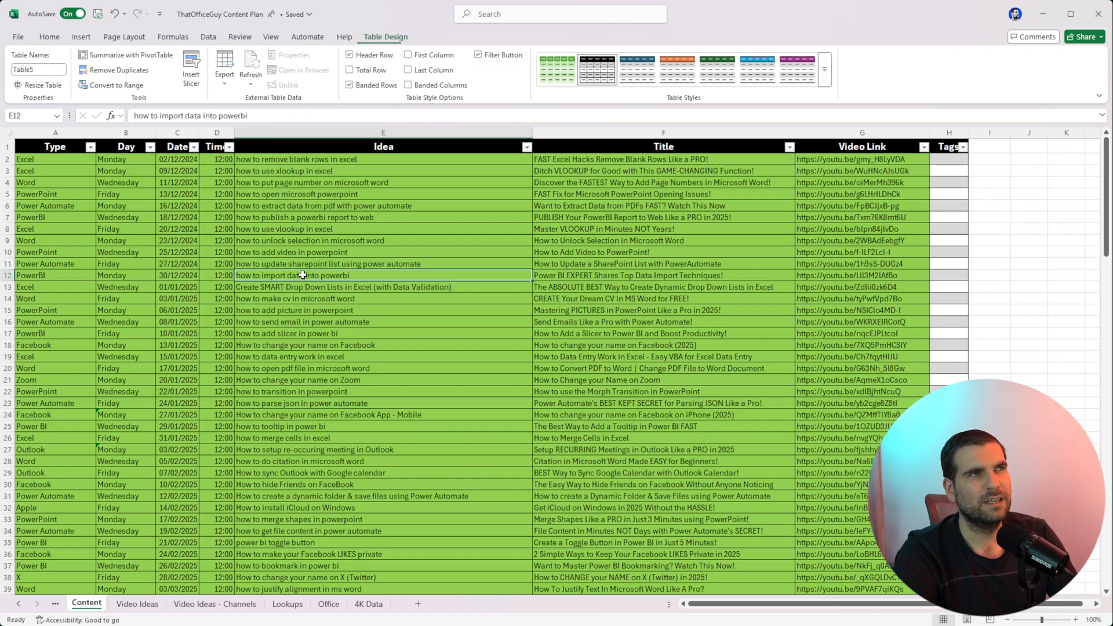
click(662, 276)
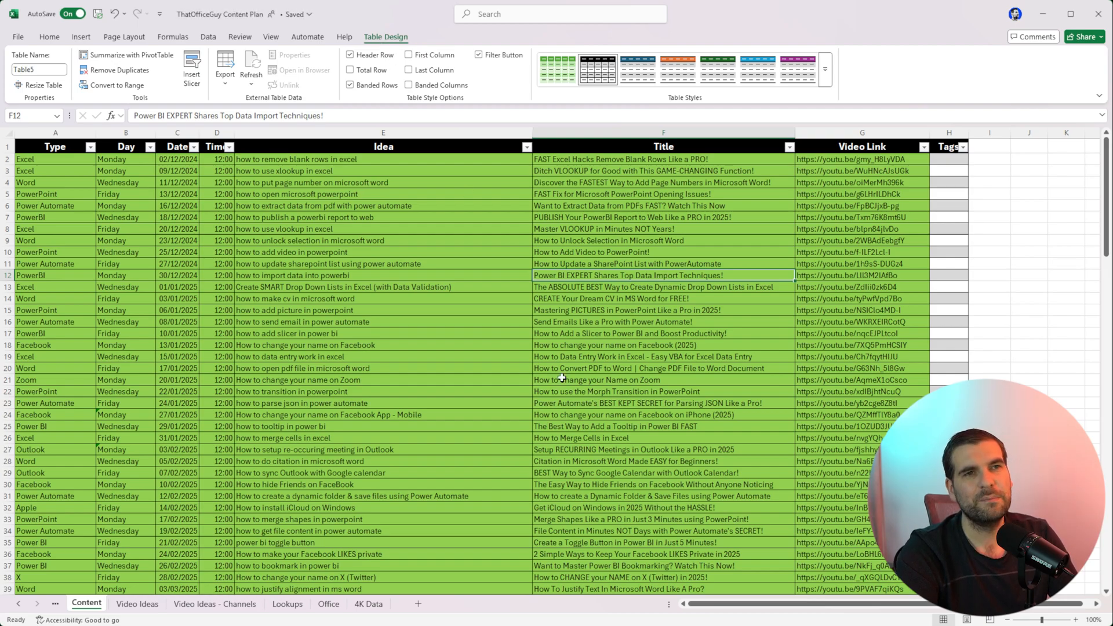
mouse_move(846, 397)
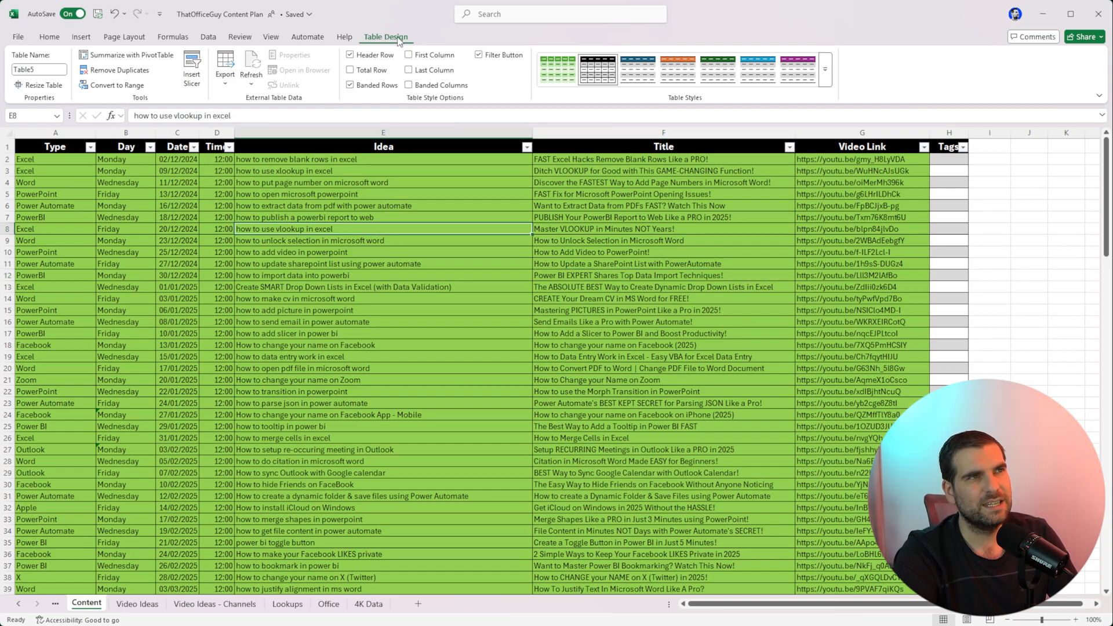
mouse_move(380, 44)
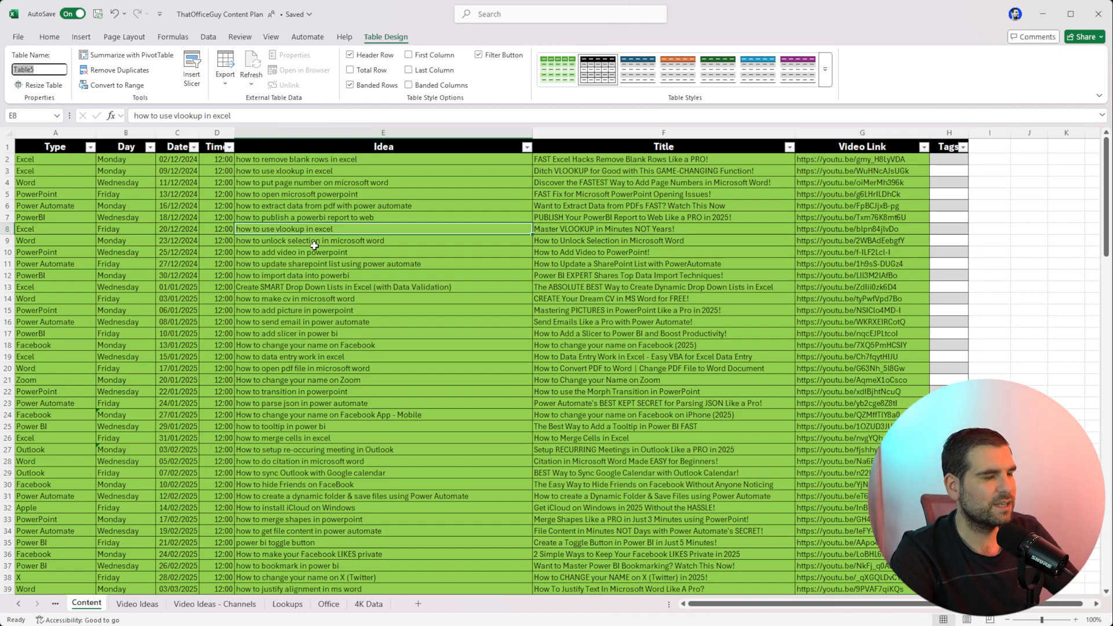
Replace the table name Table5 with Video_Ideas
text(Video_Ideas)
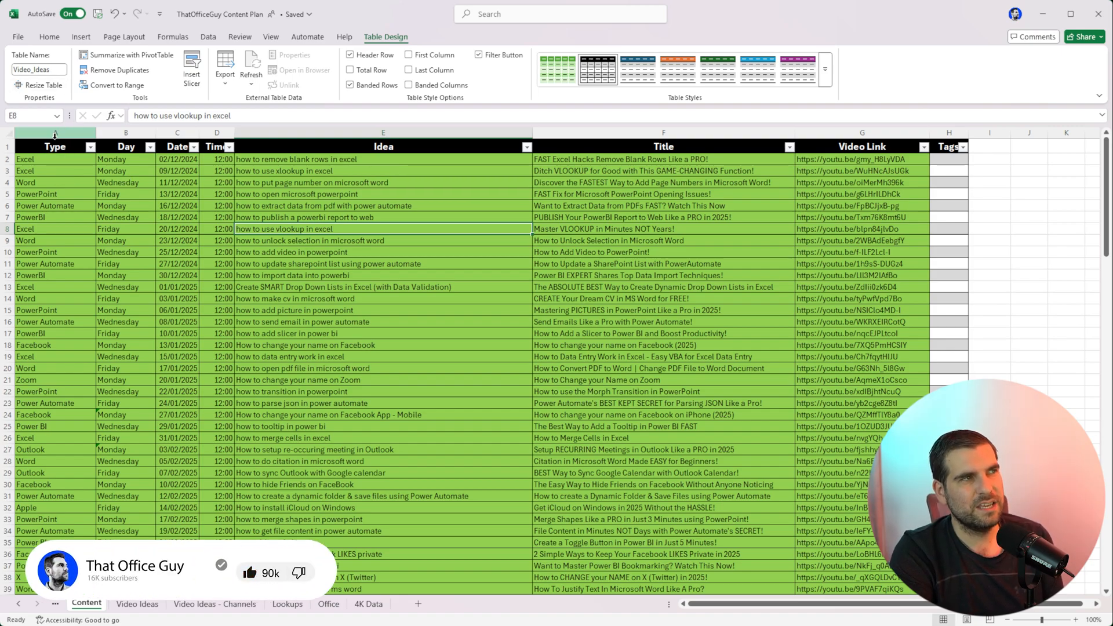
Check the Type header and a video idea in row 9, then scroll down through the table rows
click(55, 147)
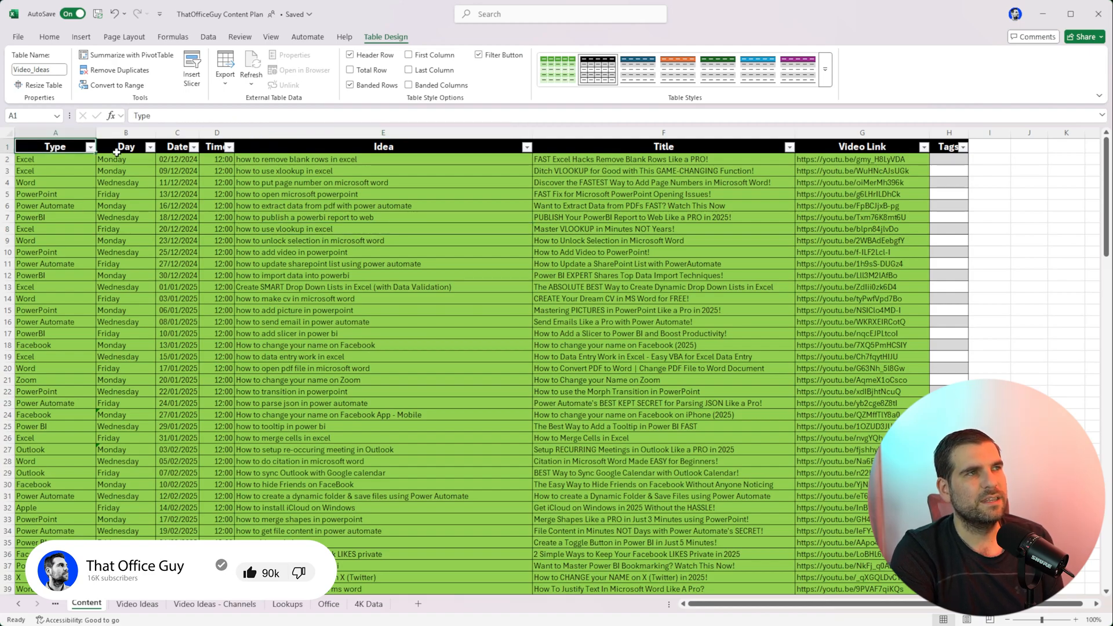
click(176, 147)
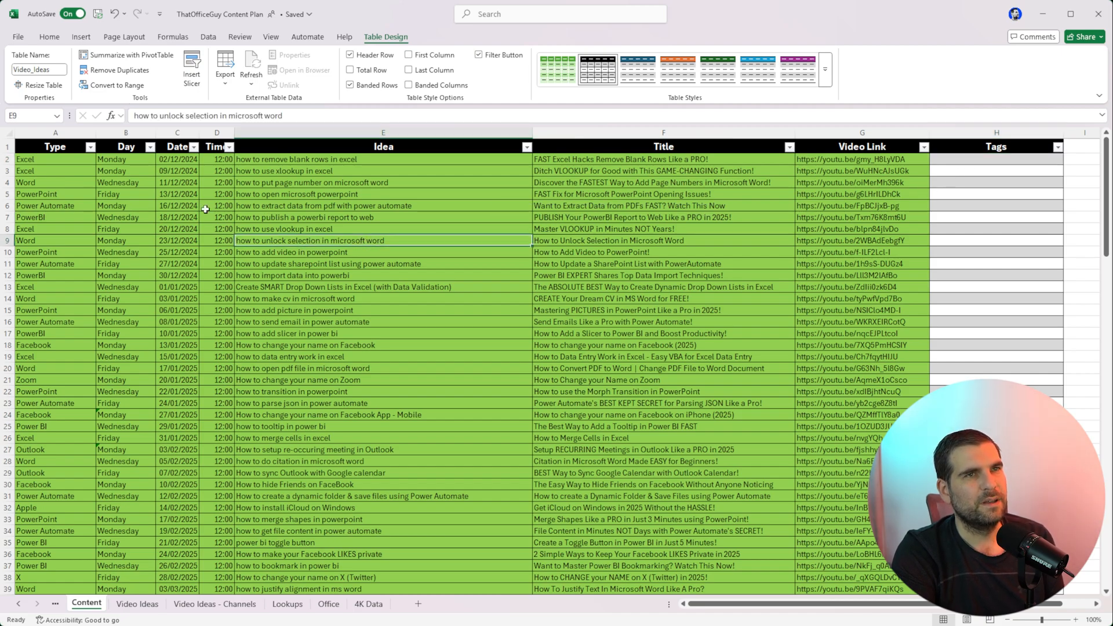
mouse_move(360, 378)
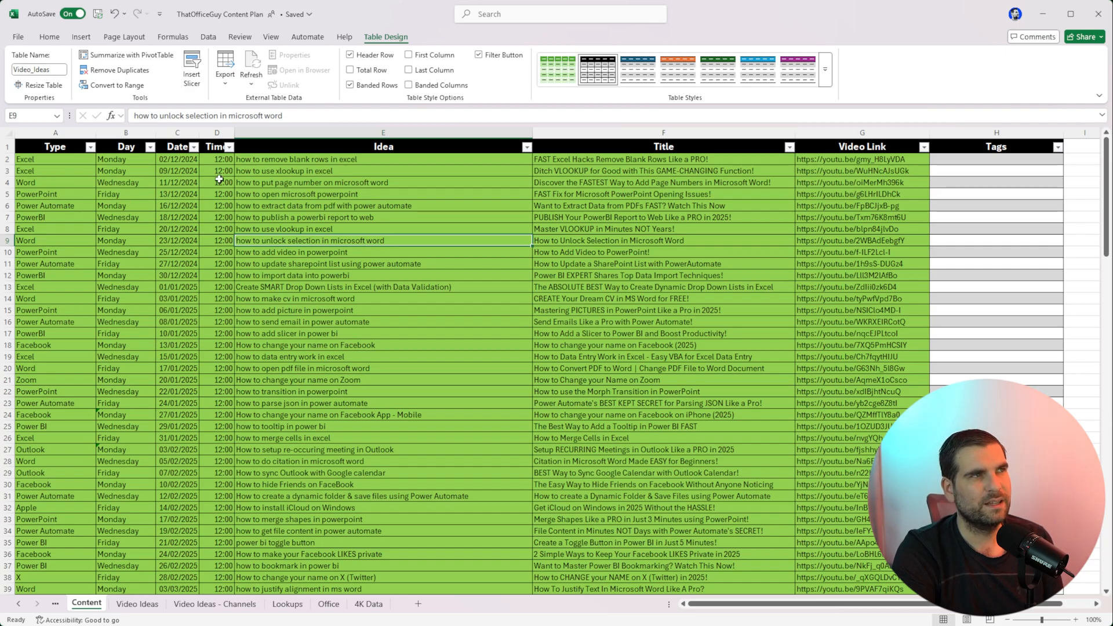
mouse_move(423, 202)
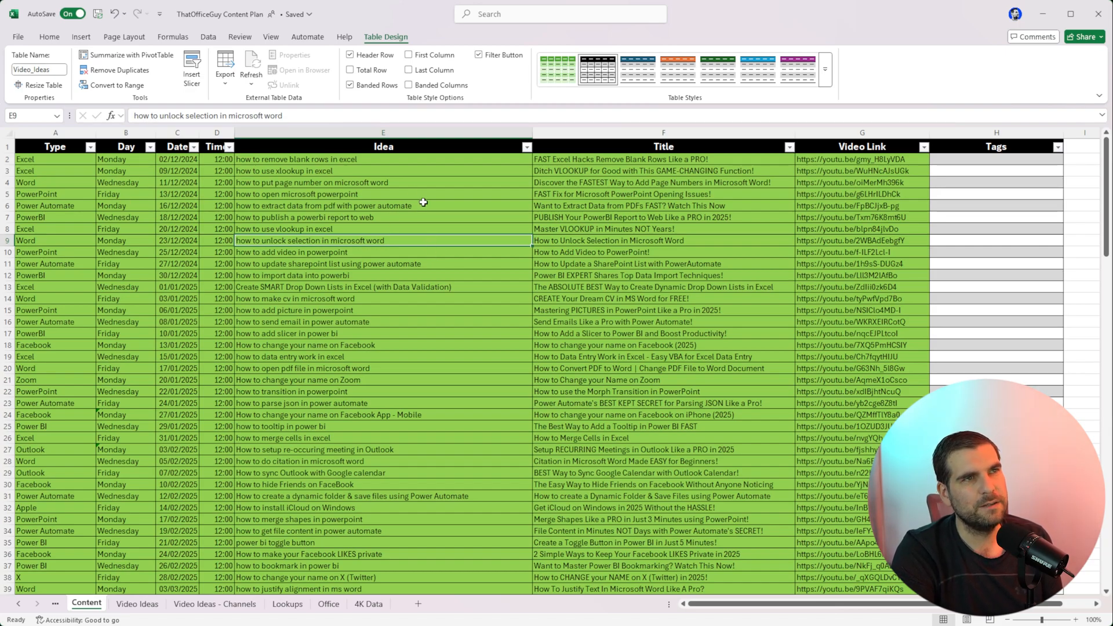
mouse_move(89, 150)
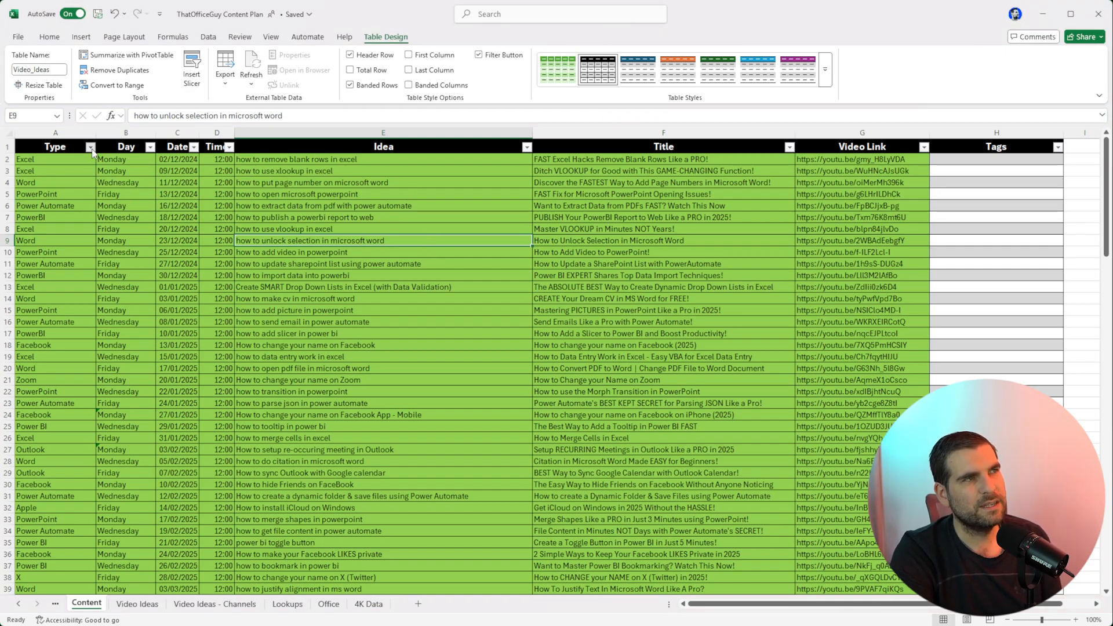
mouse_move(154, 155)
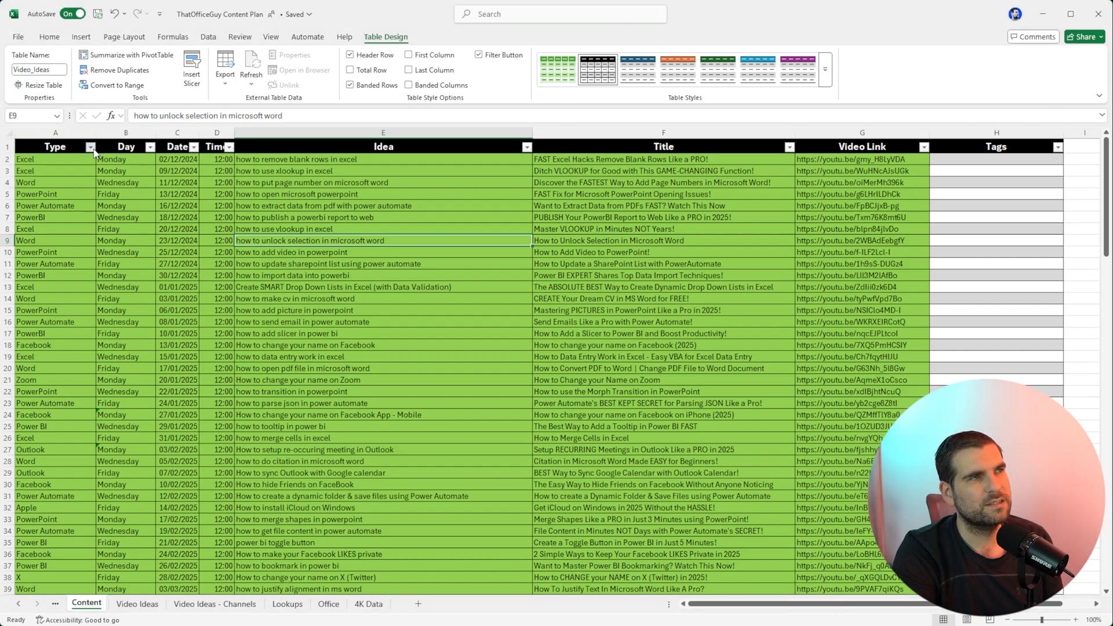
mouse_move(109, 422)
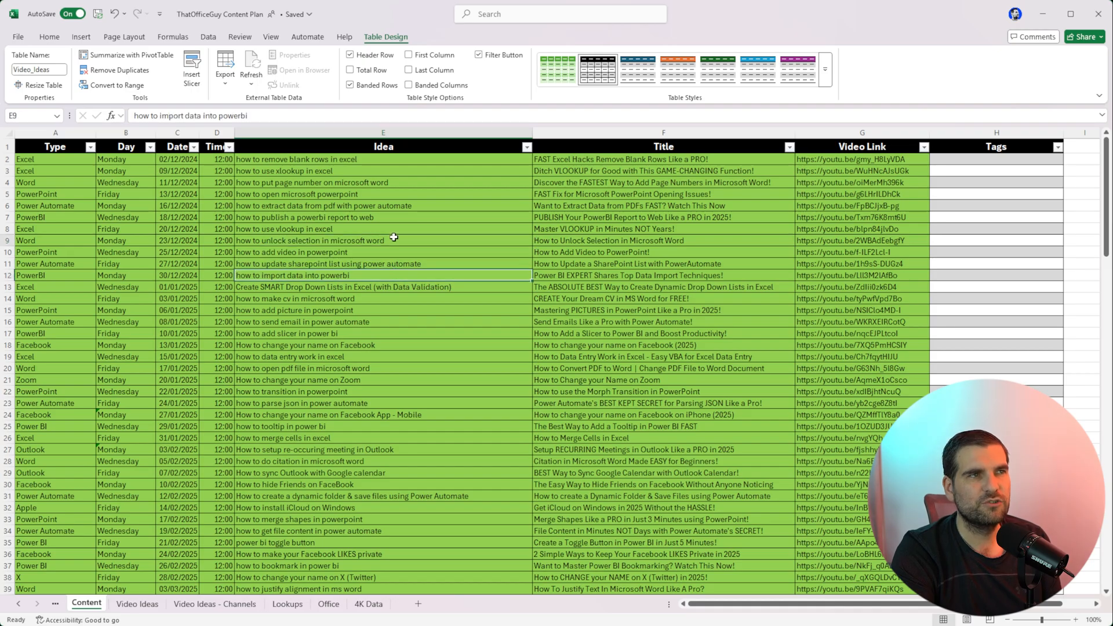
click(395, 242)
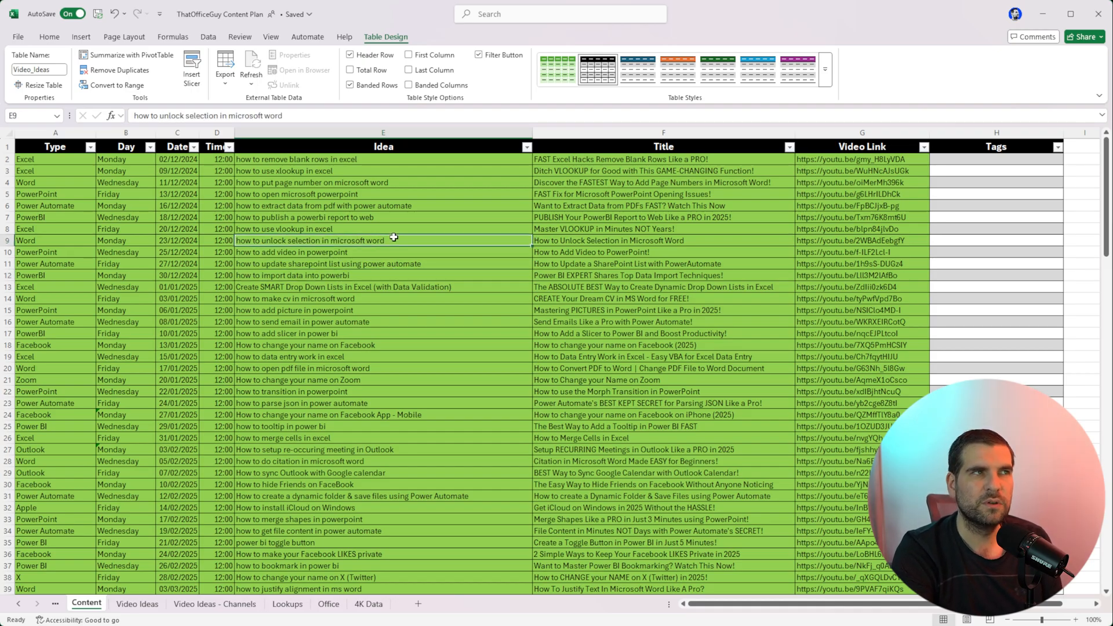
scroll(down, 3)
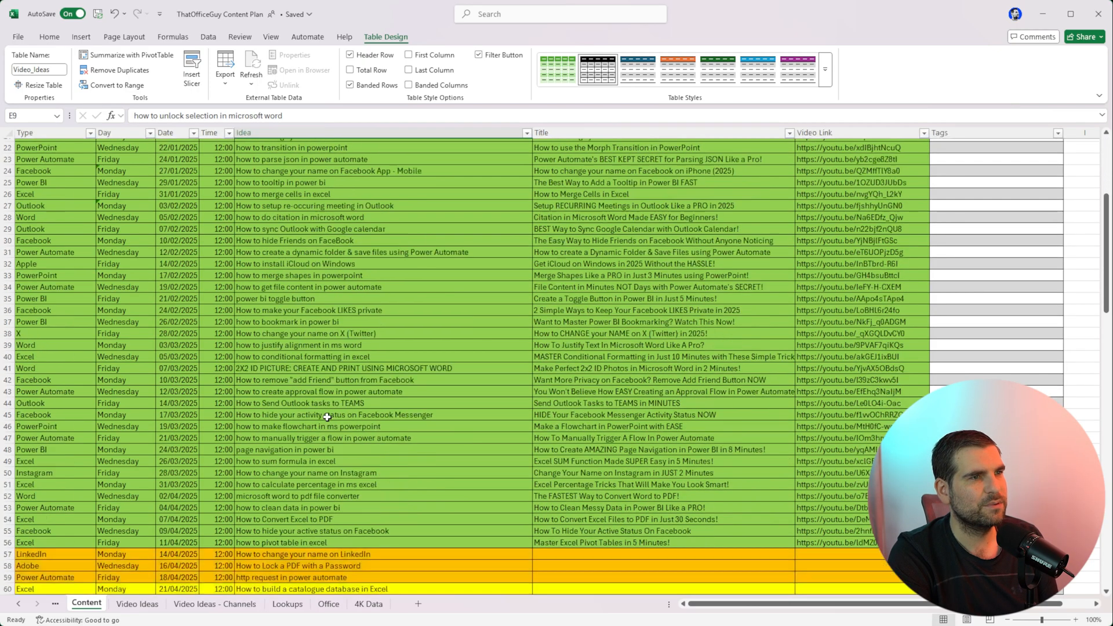
scroll(down, 3)
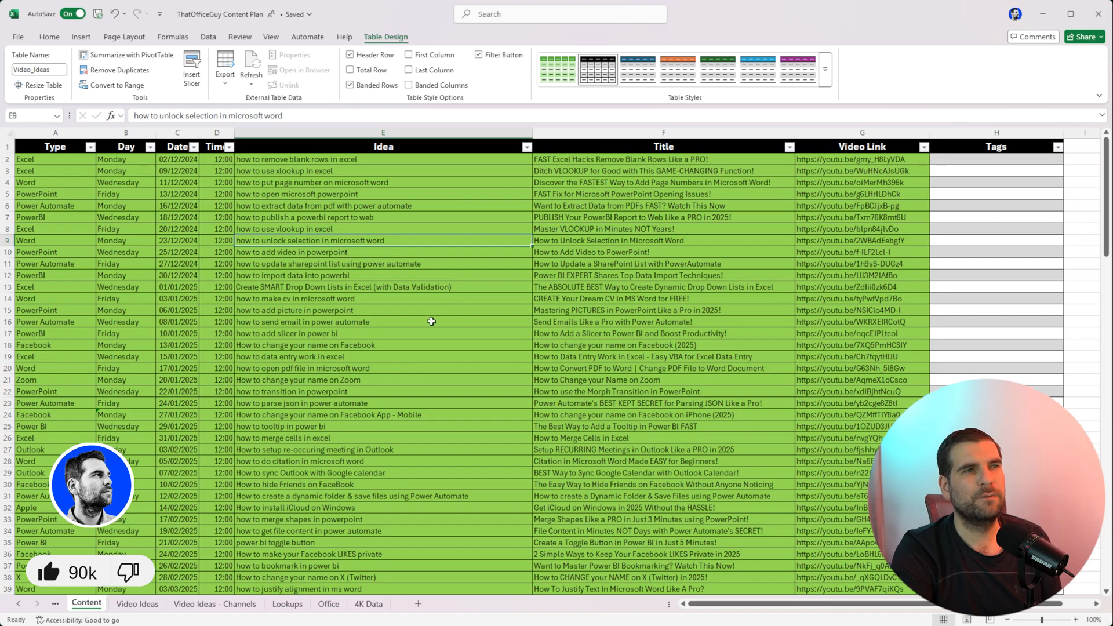
mouse_move(587, 241)
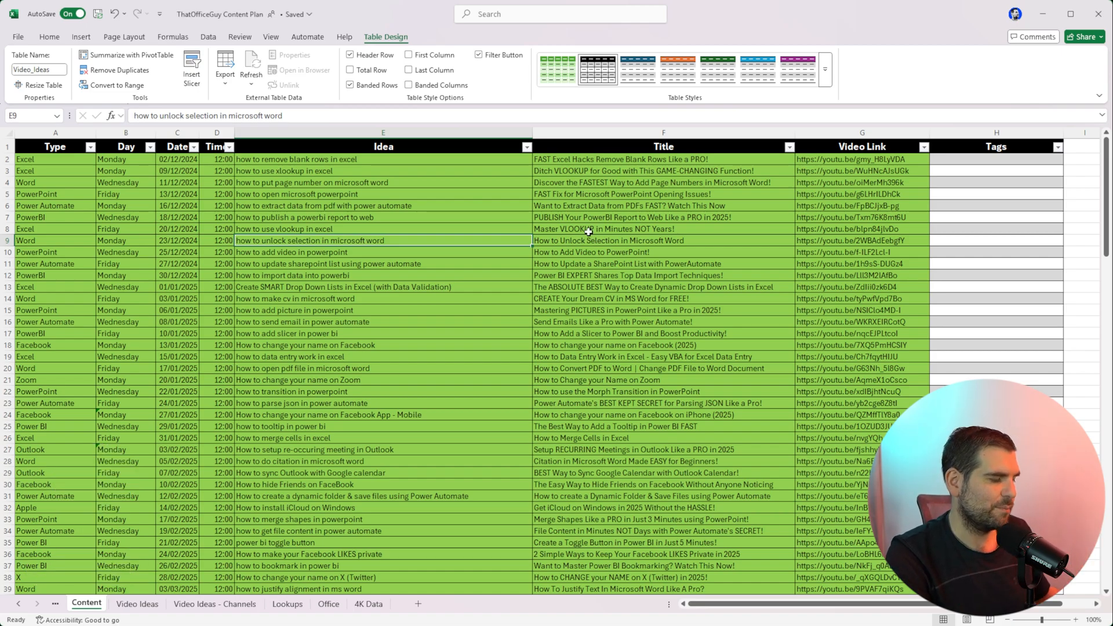
mouse_move(597, 235)
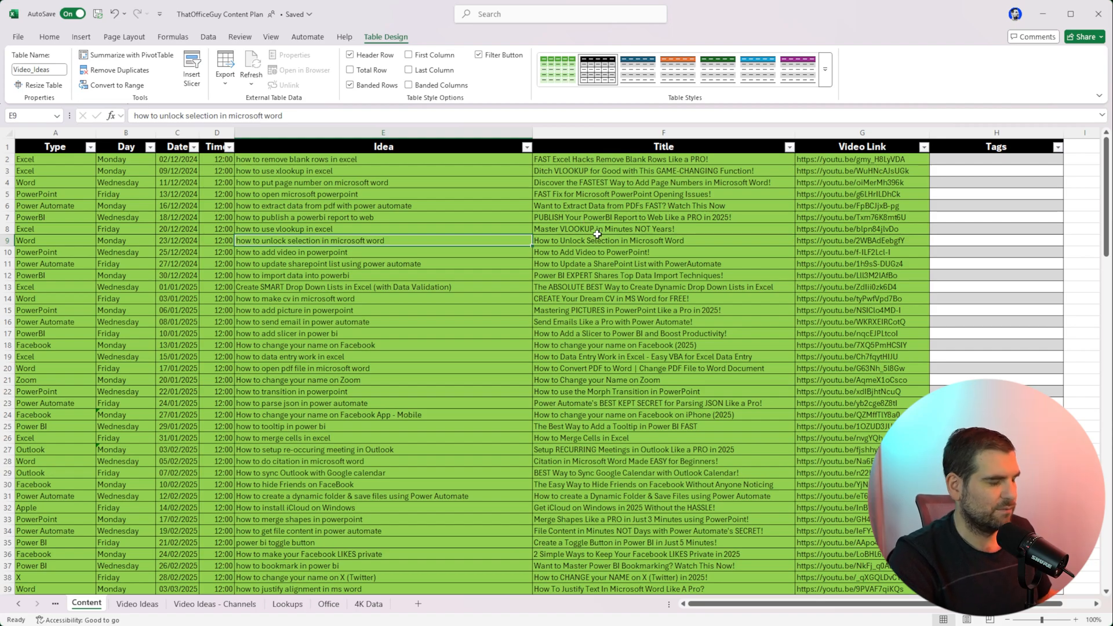
mouse_move(457, 200)
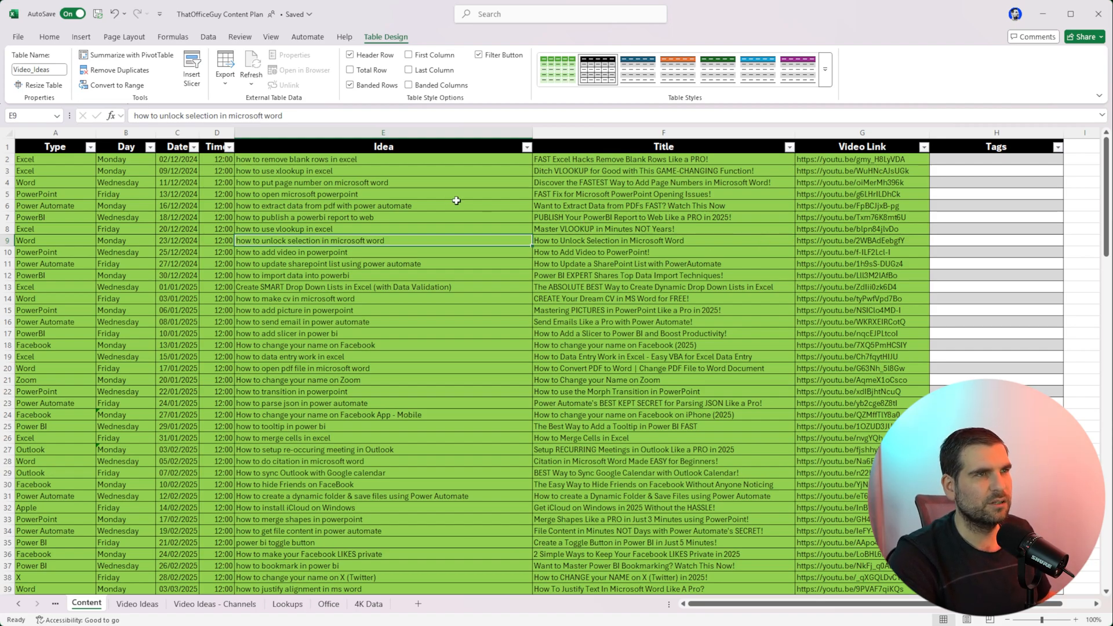
click(382, 195)
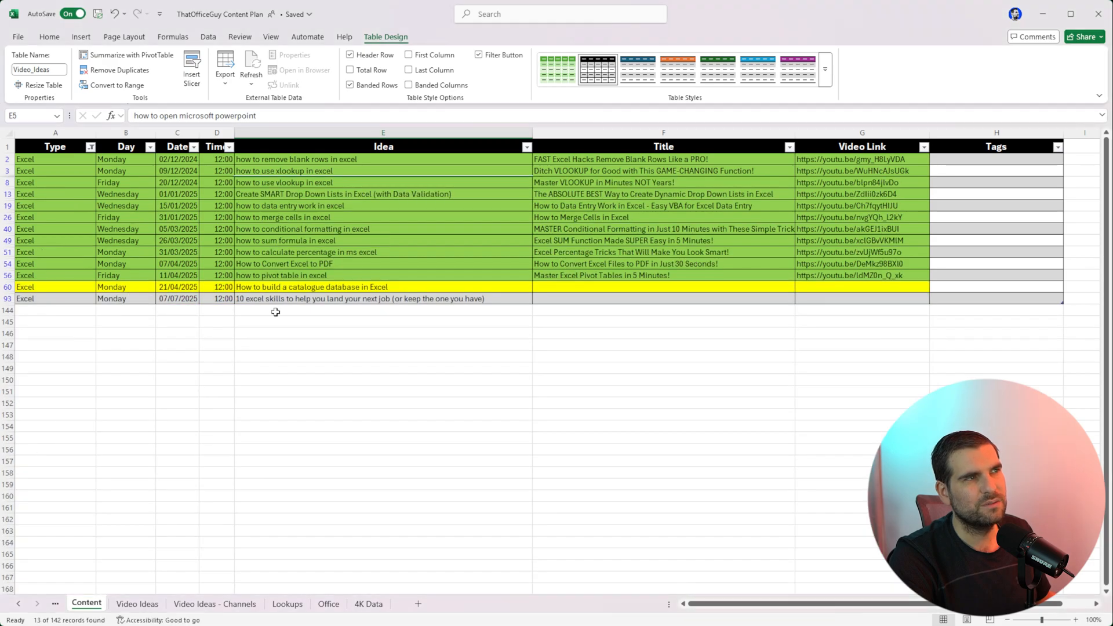
mouse_move(388, 363)
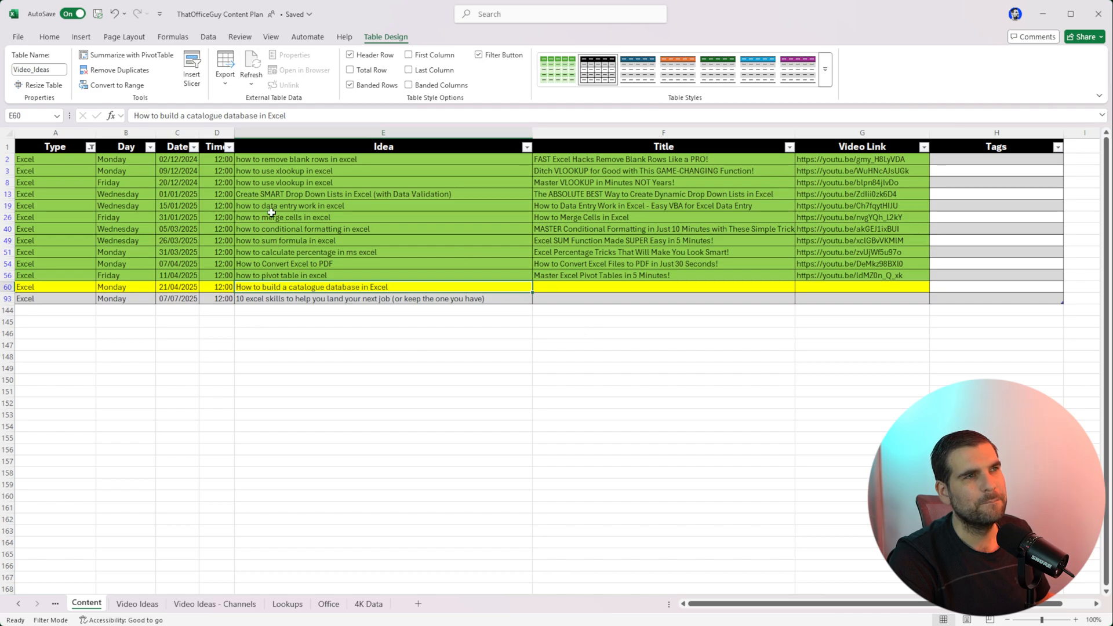
mouse_move(468, 339)
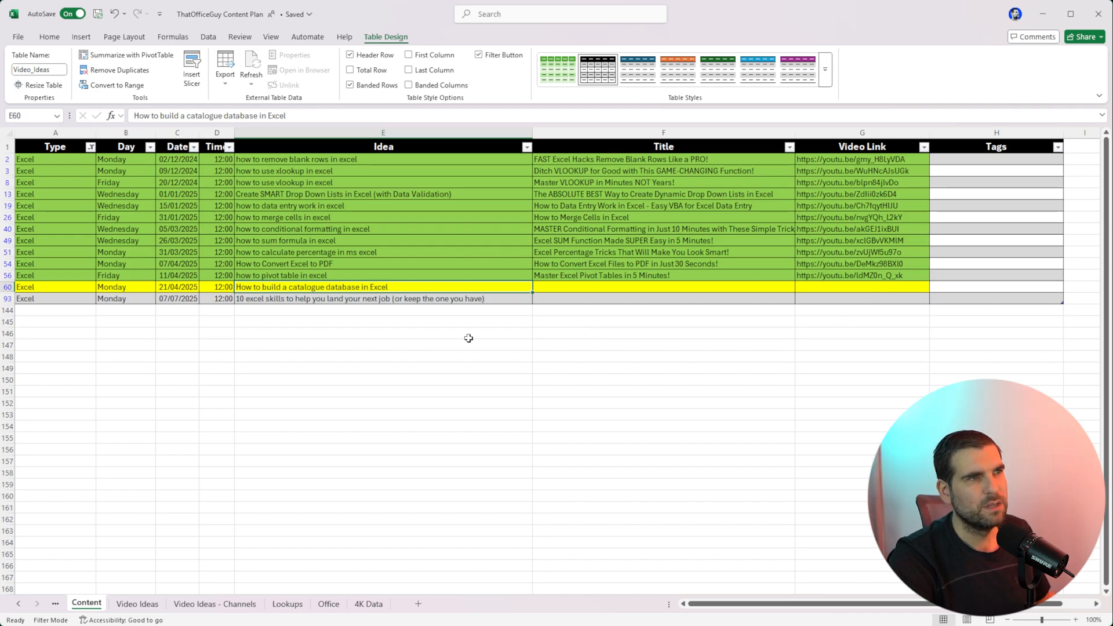
click(359, 299)
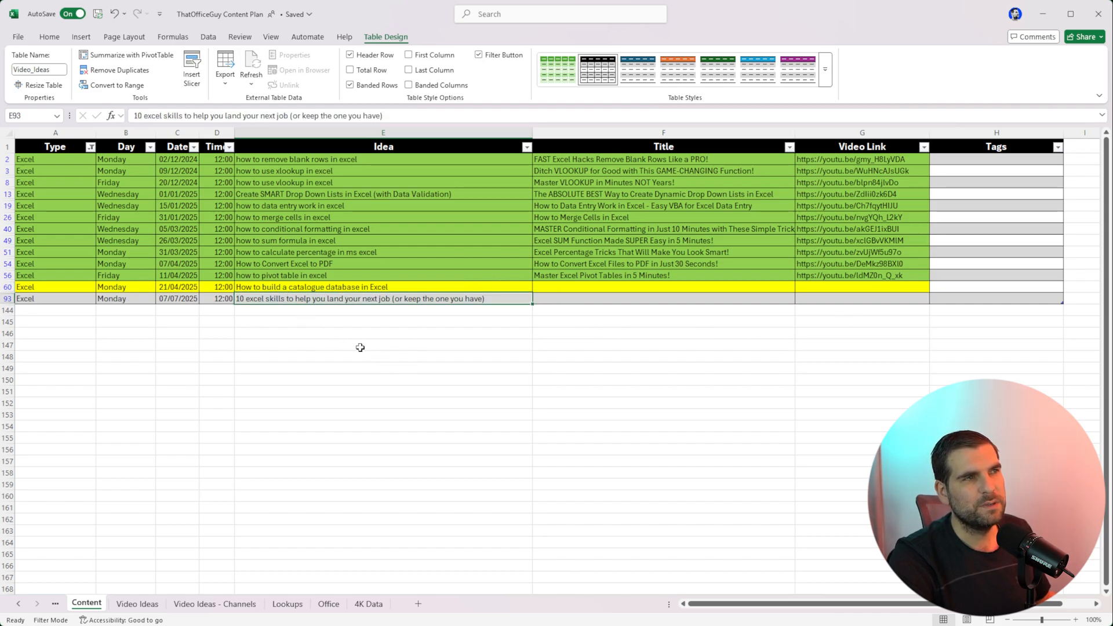
click(176, 299)
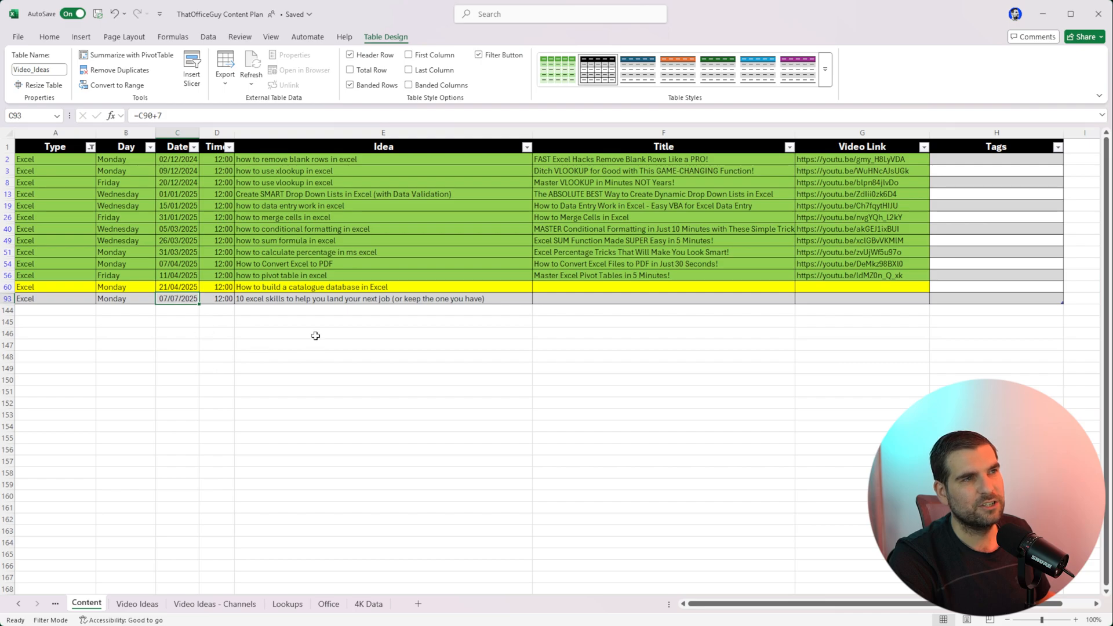
click(383, 299)
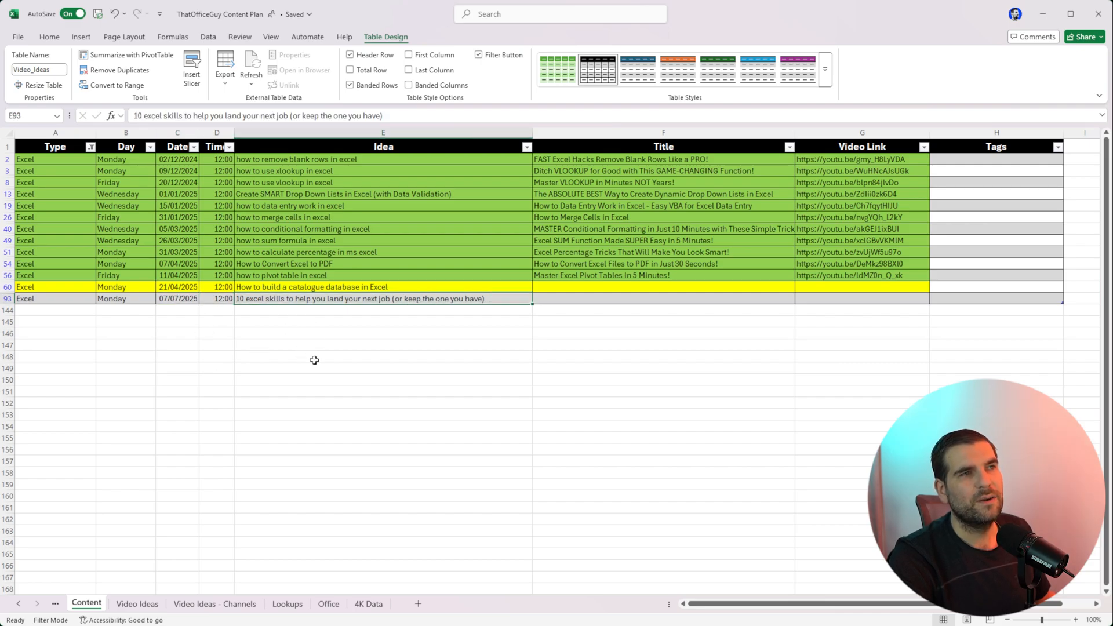
mouse_move(391, 345)
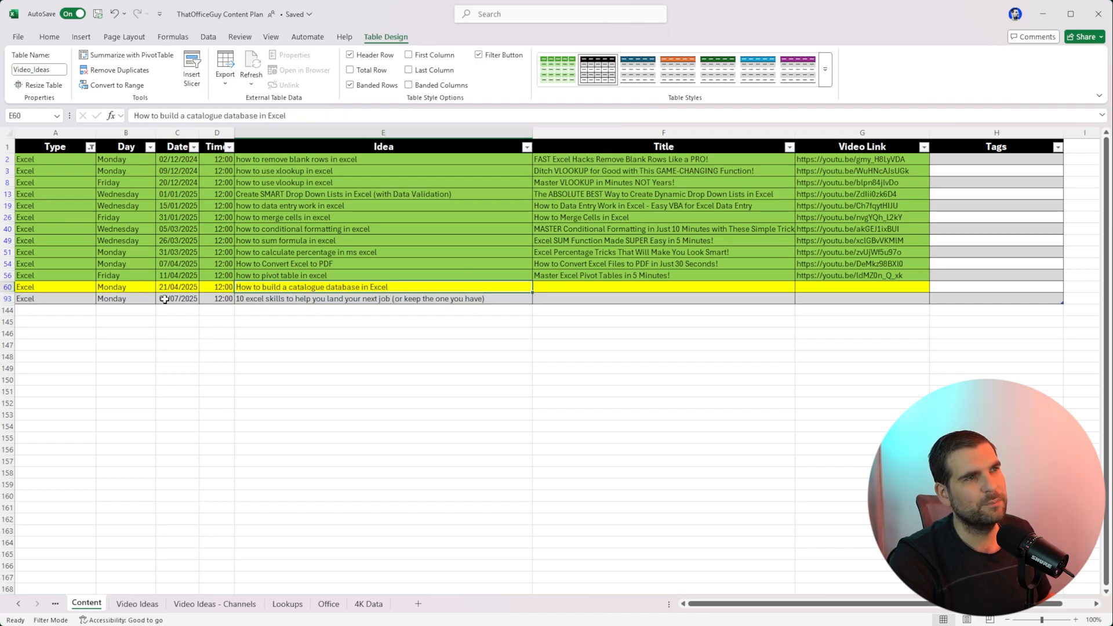
click(126, 299)
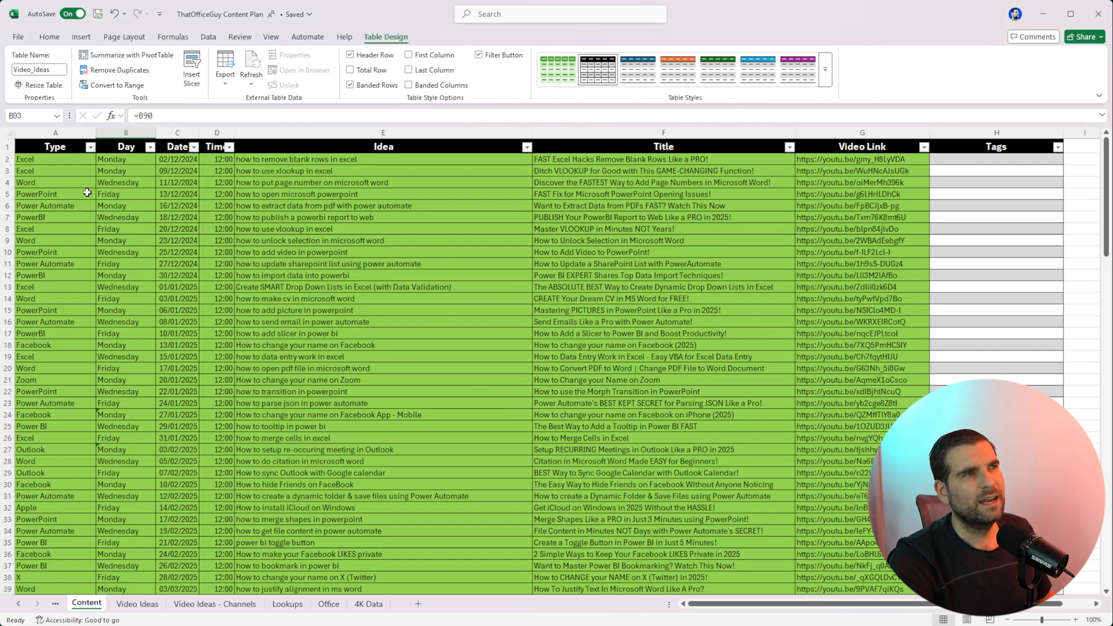
click(216, 195)
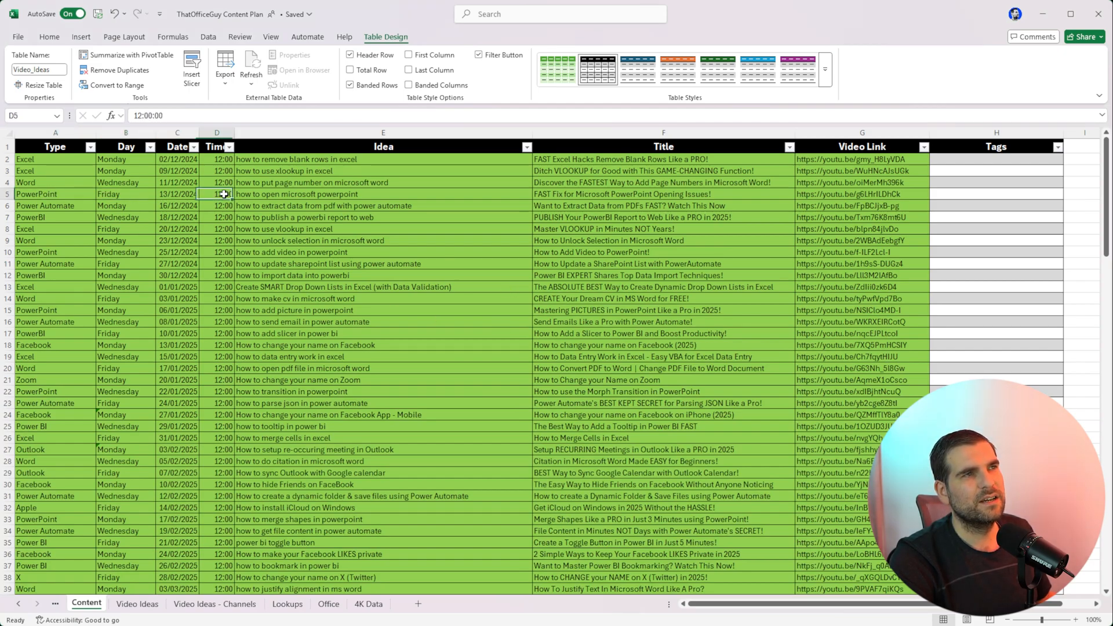
click(979, 213)
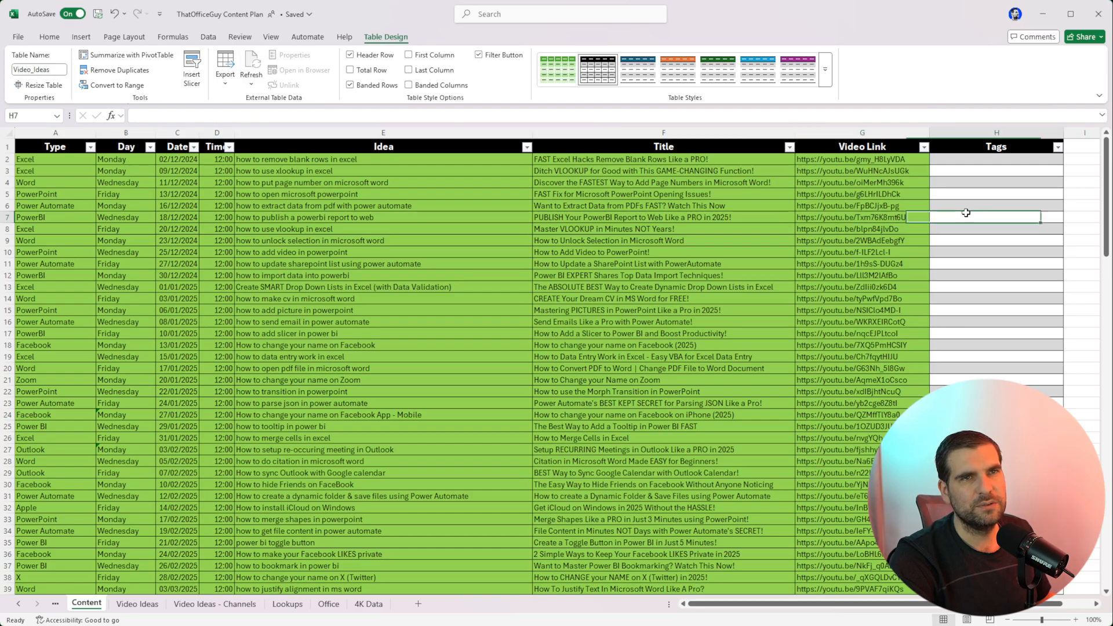